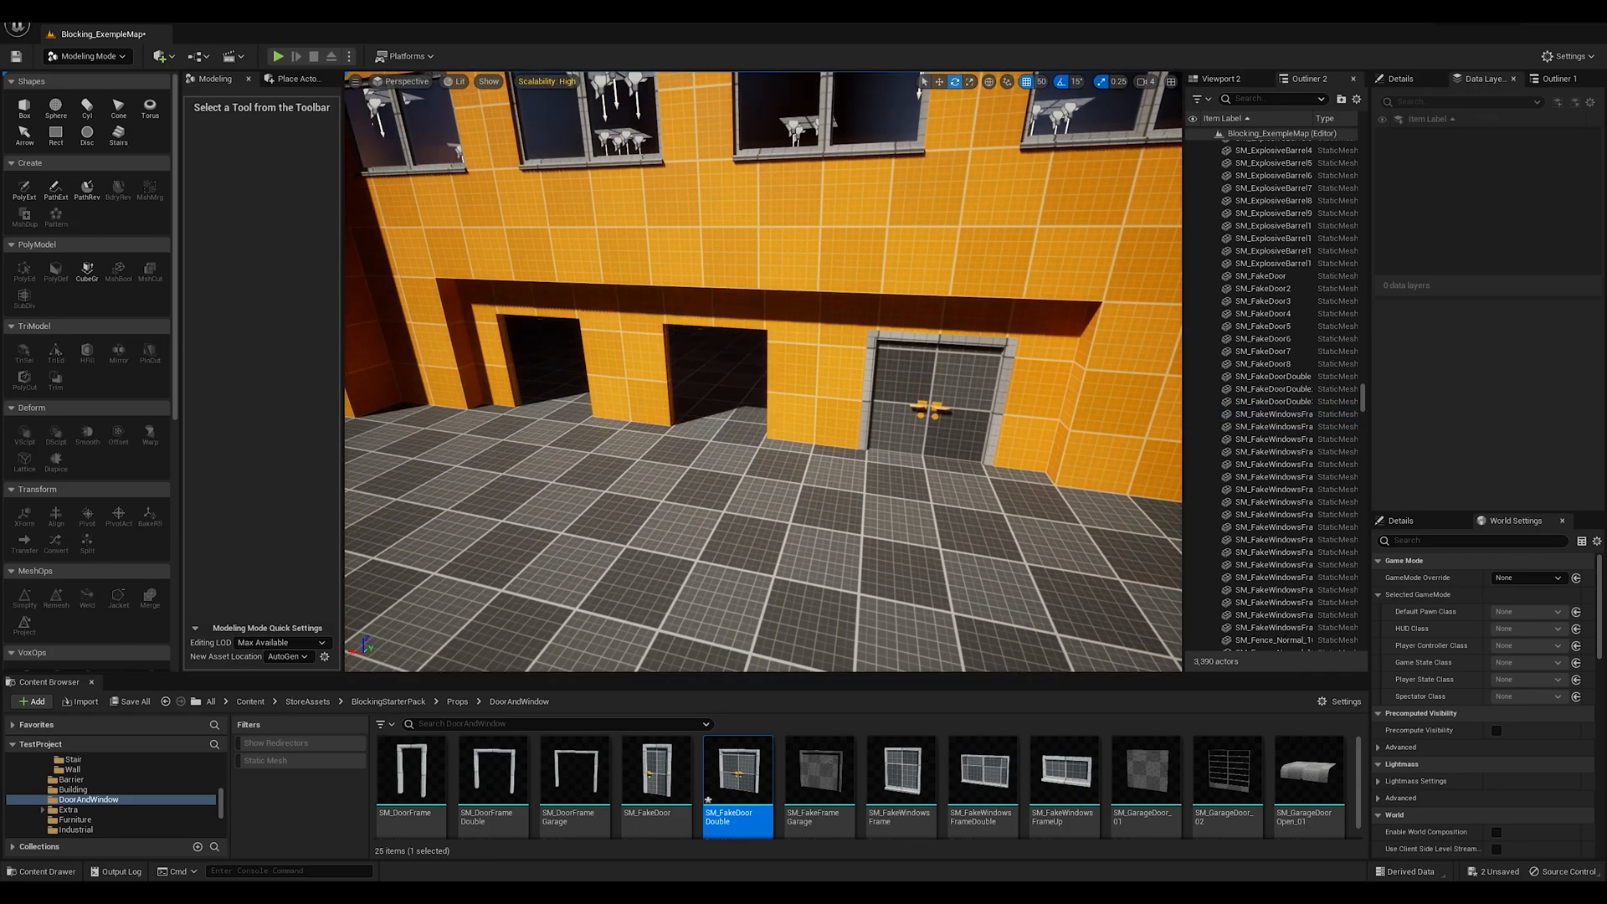
Start the Pivot tool on the selected SM_FakeDoorDouble in Modeling Mode
{"action": "left_click", "coordinate": [87, 519]}
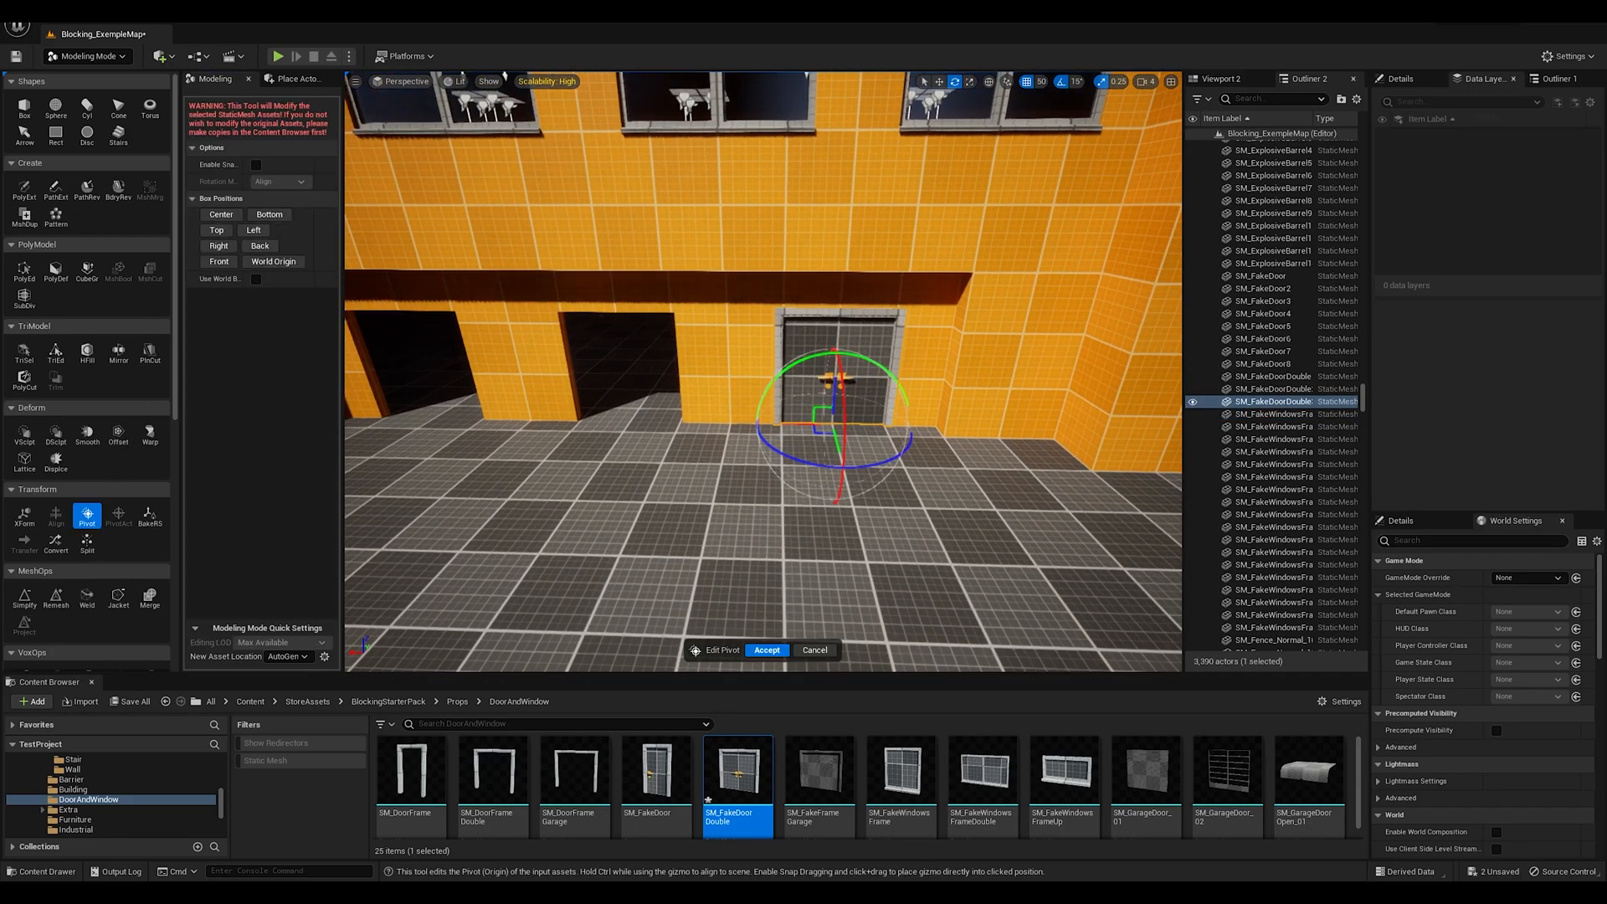
{"action": "left_click", "coordinate": [765, 650]}
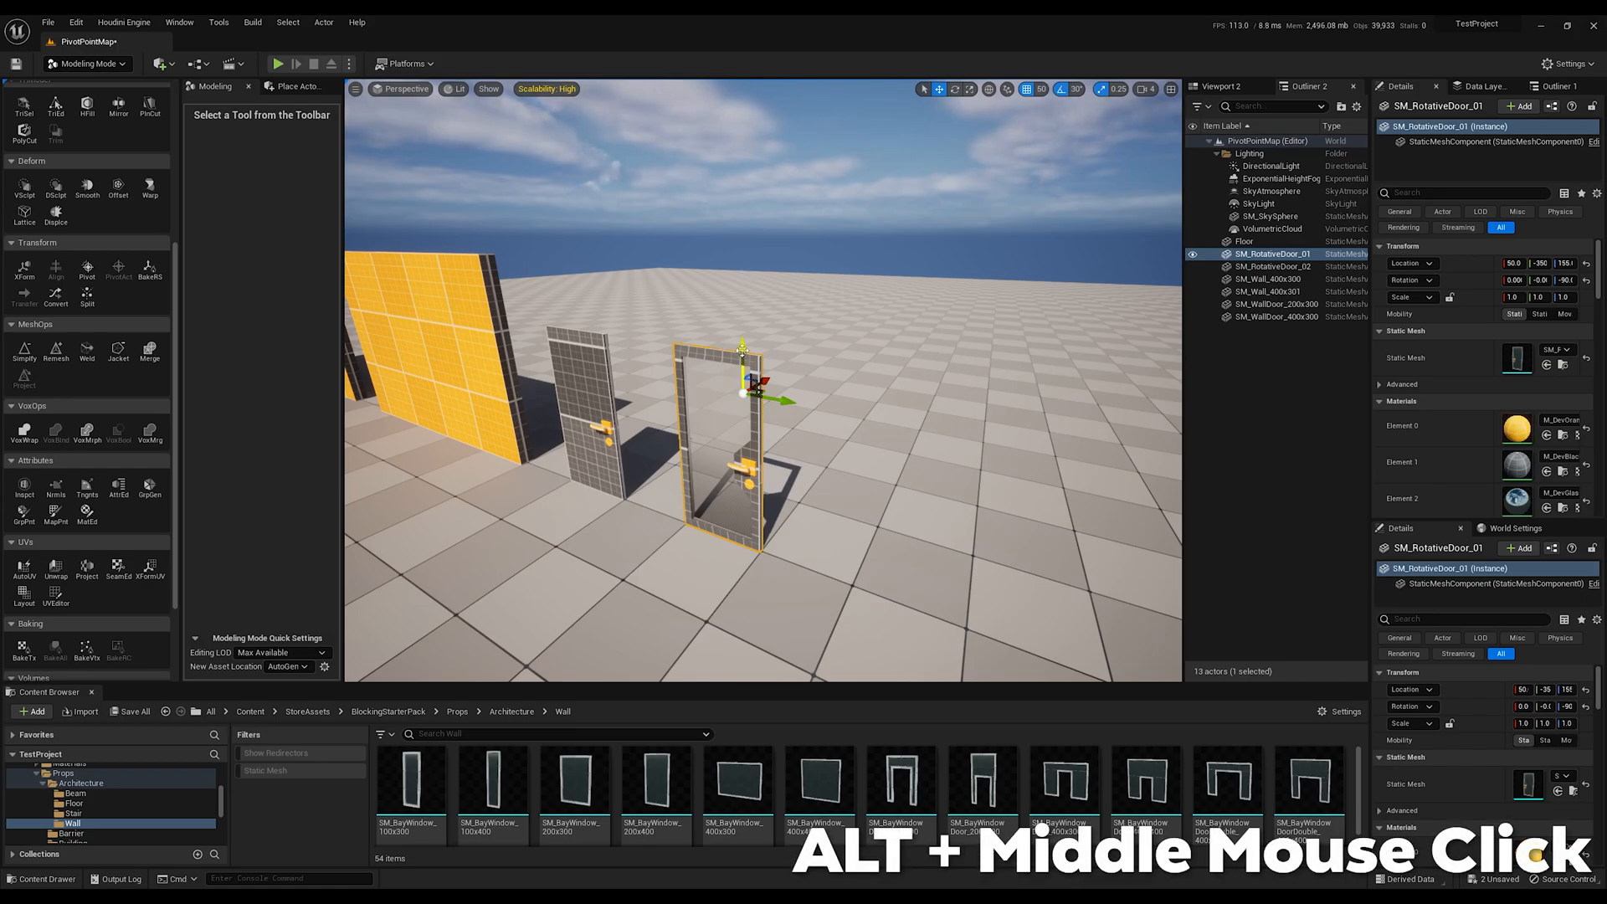
Reposition the door's temporary pivot and drag it along X away from the walls onto open floor
{"action": "left_click_drag", "start_coordinate": [759, 401], "coordinate": [783, 329]}
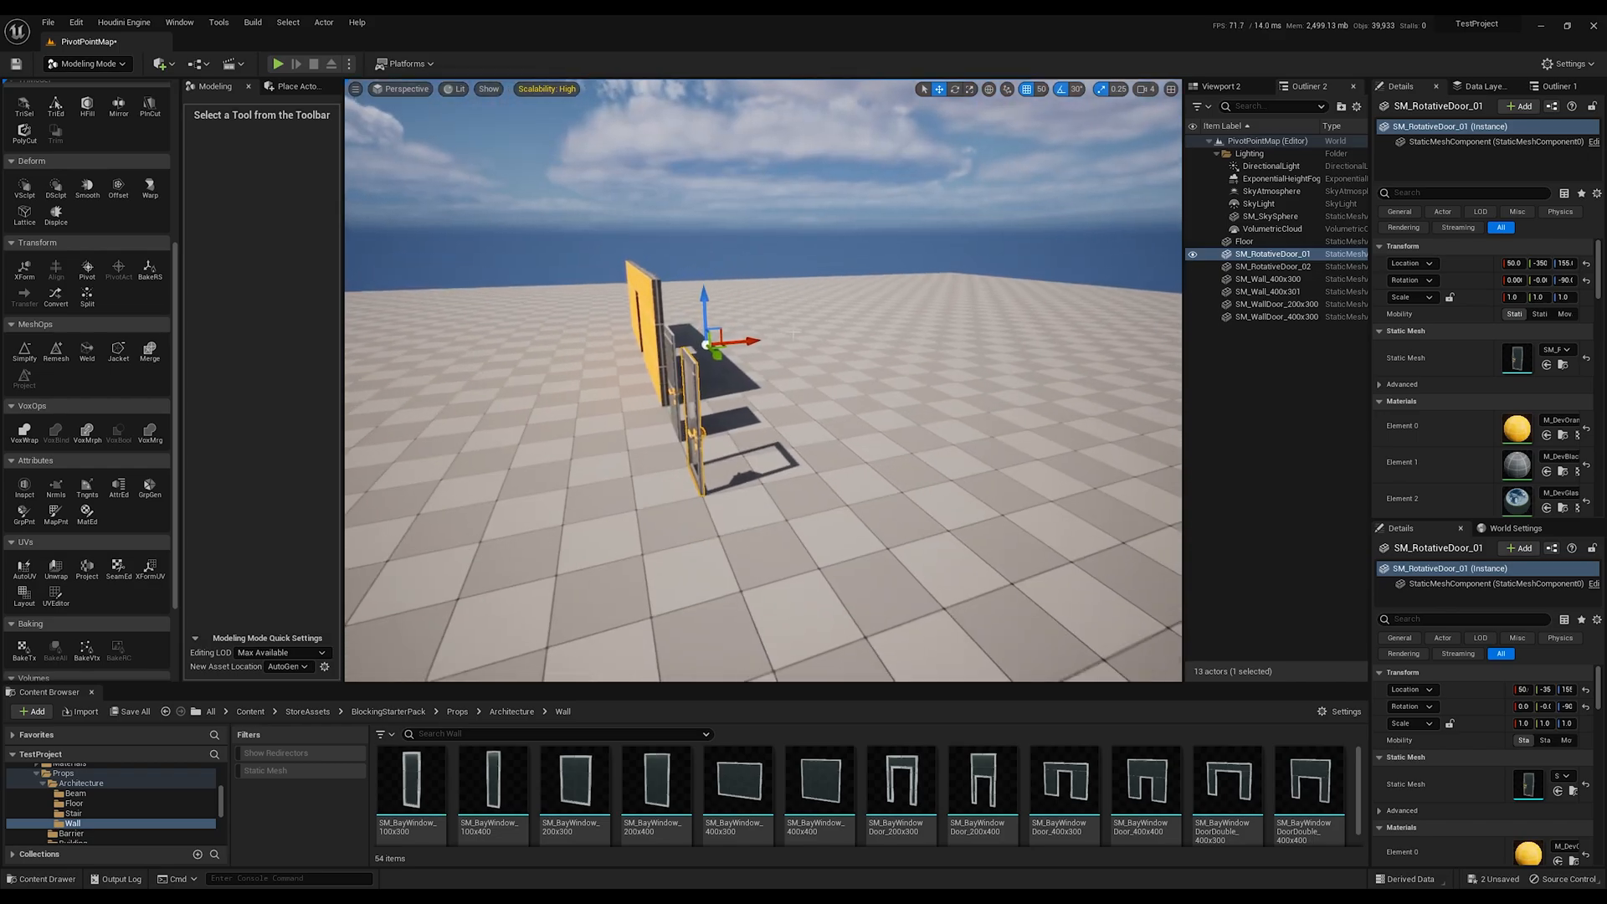
{"action": "left_click_drag", "start_coordinate": [718, 338], "coordinate": [811, 339]}
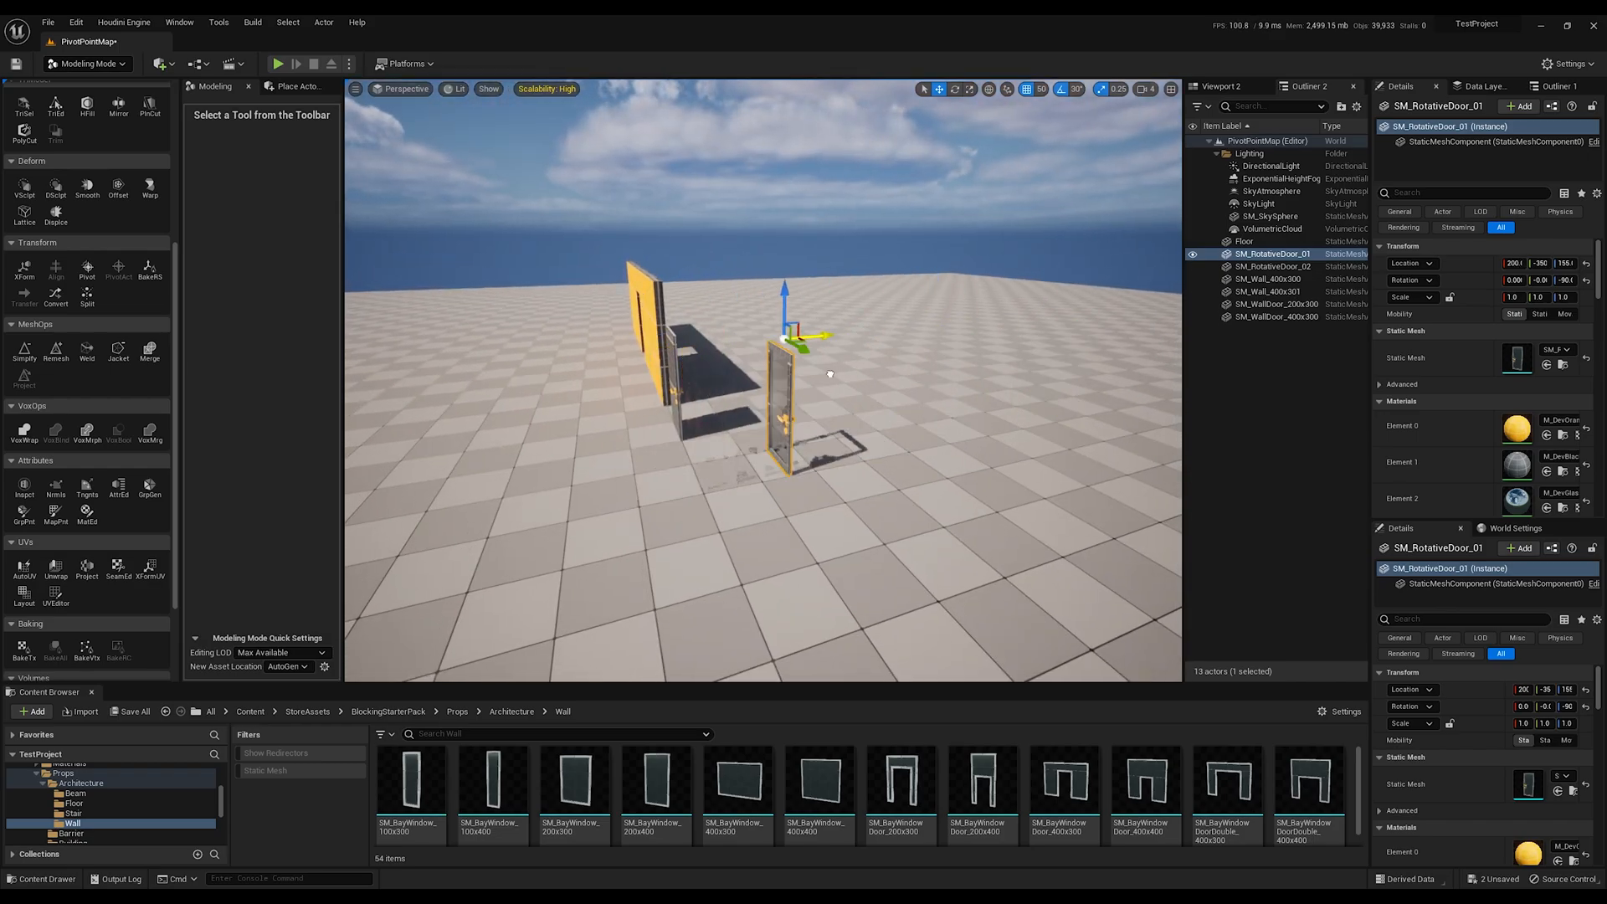
{"action": "left_click_drag", "start_coordinate": [815, 337], "coordinate": [964, 329]}
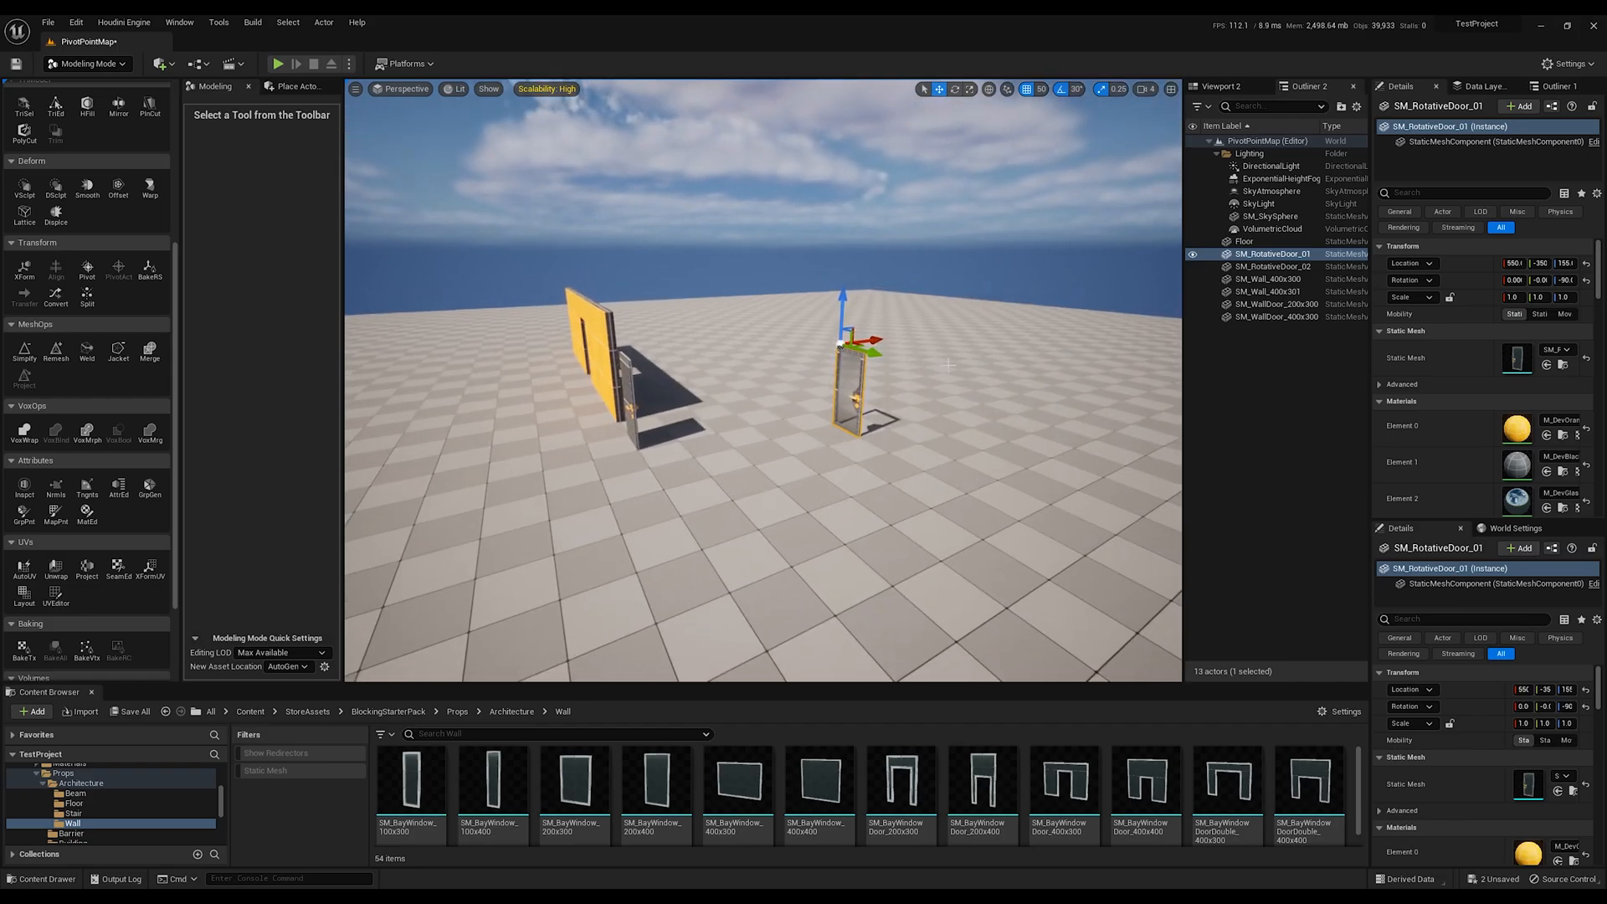
{"action": "left_click_drag", "start_coordinate": [846, 333], "coordinate": [671, 400]}
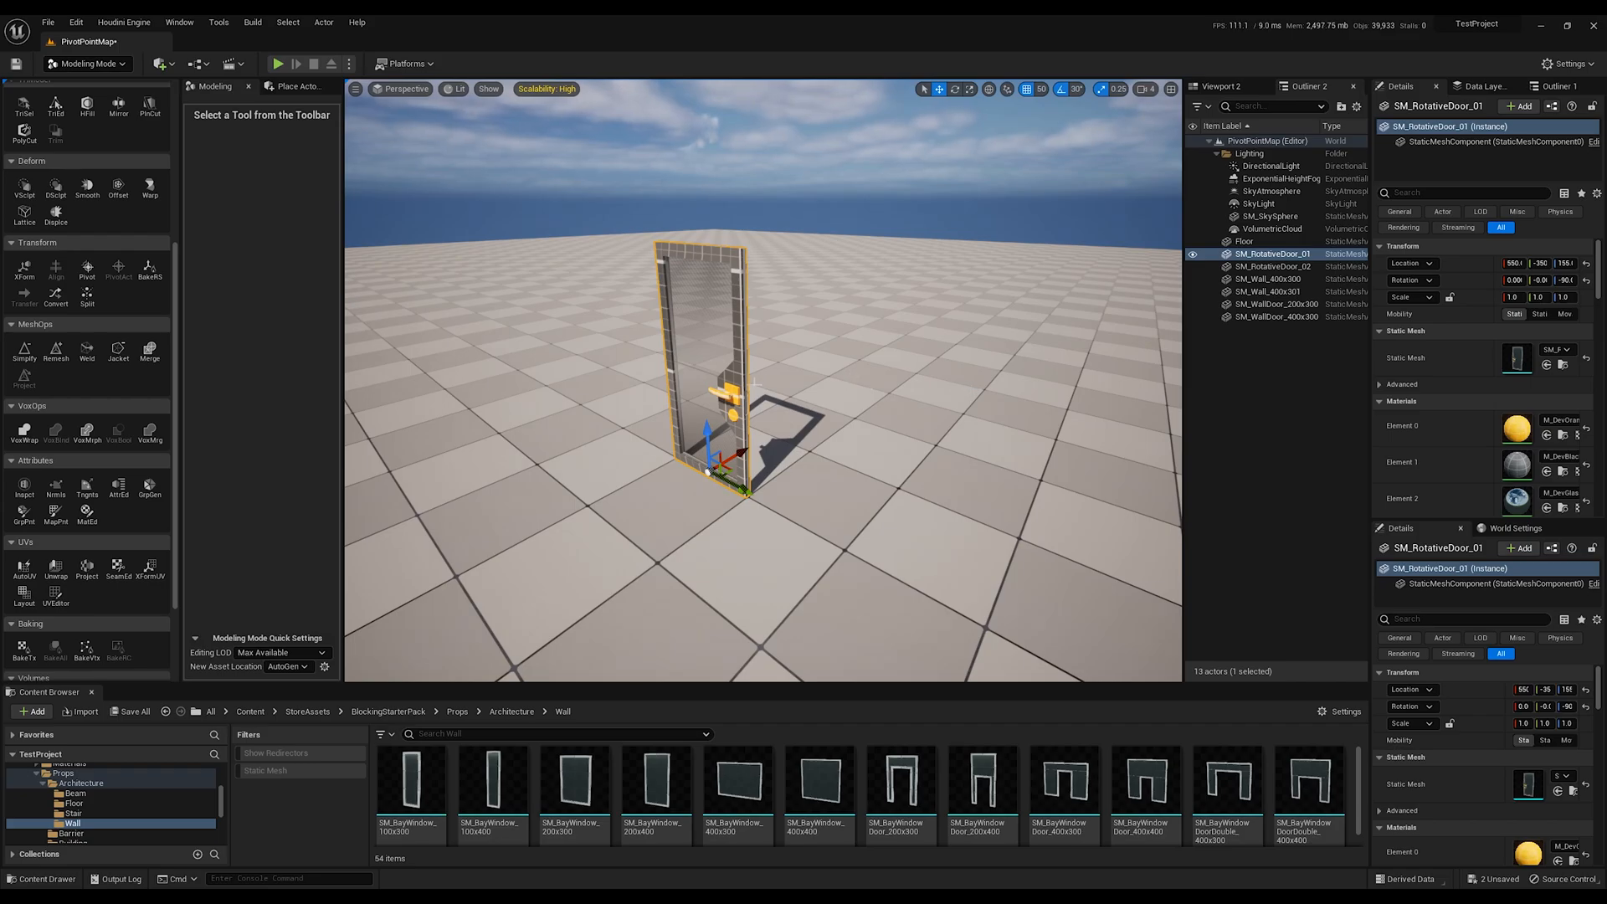
Store the door's current pivot position via Pivot > Set as Pivot Offset
{"action": "right_click", "coordinate": [728, 386]}
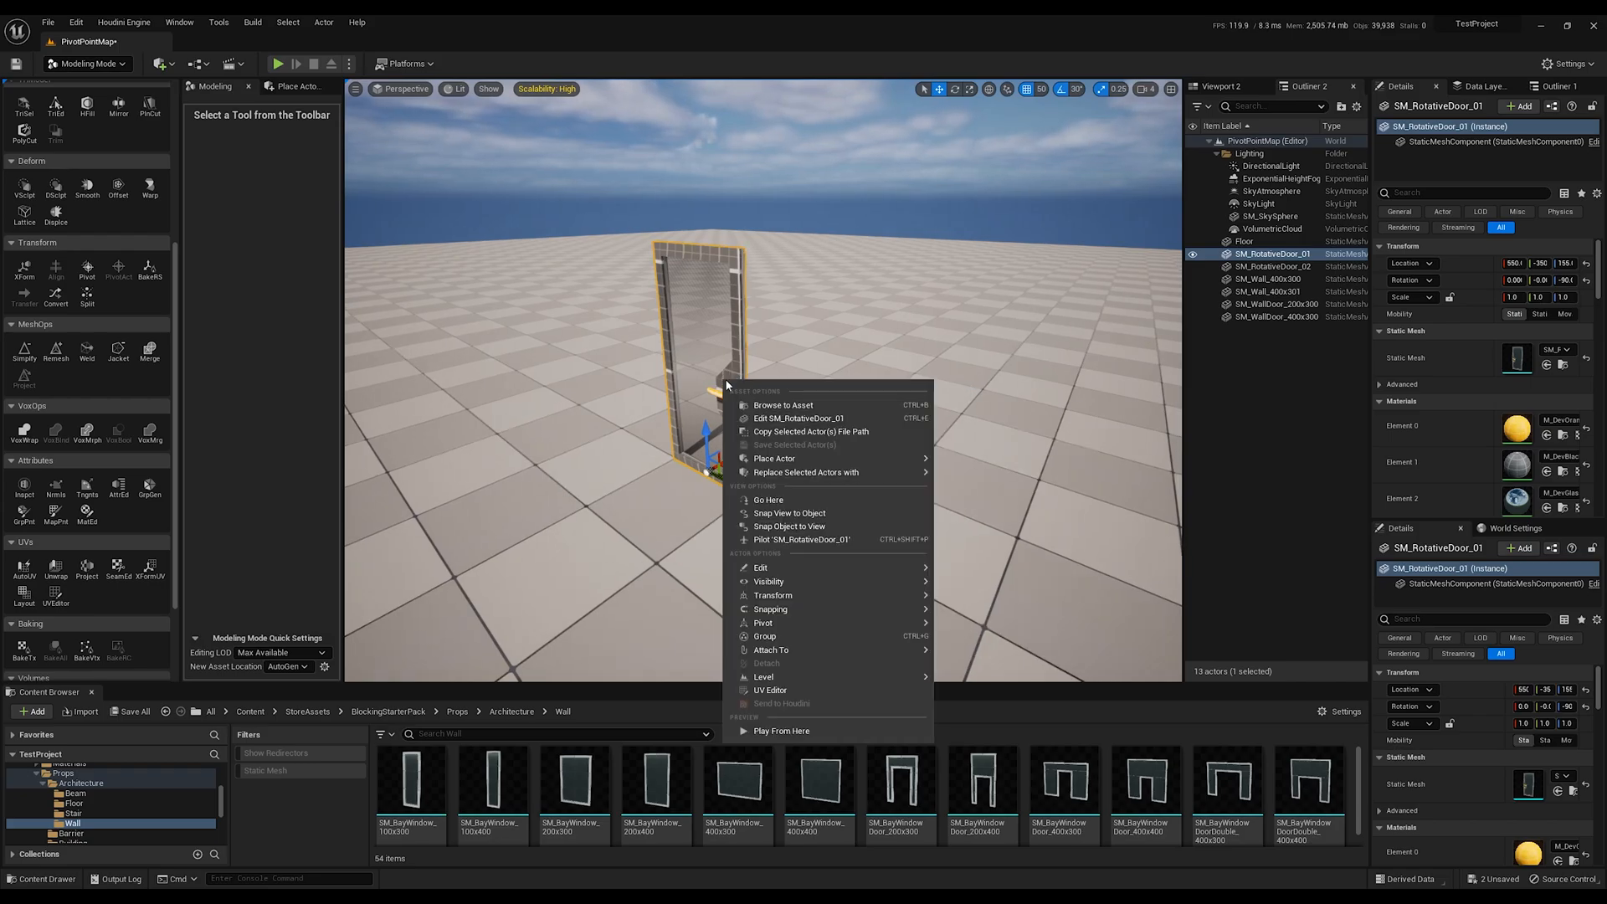
{"action": "mouse_move", "coordinate": [763, 623]}
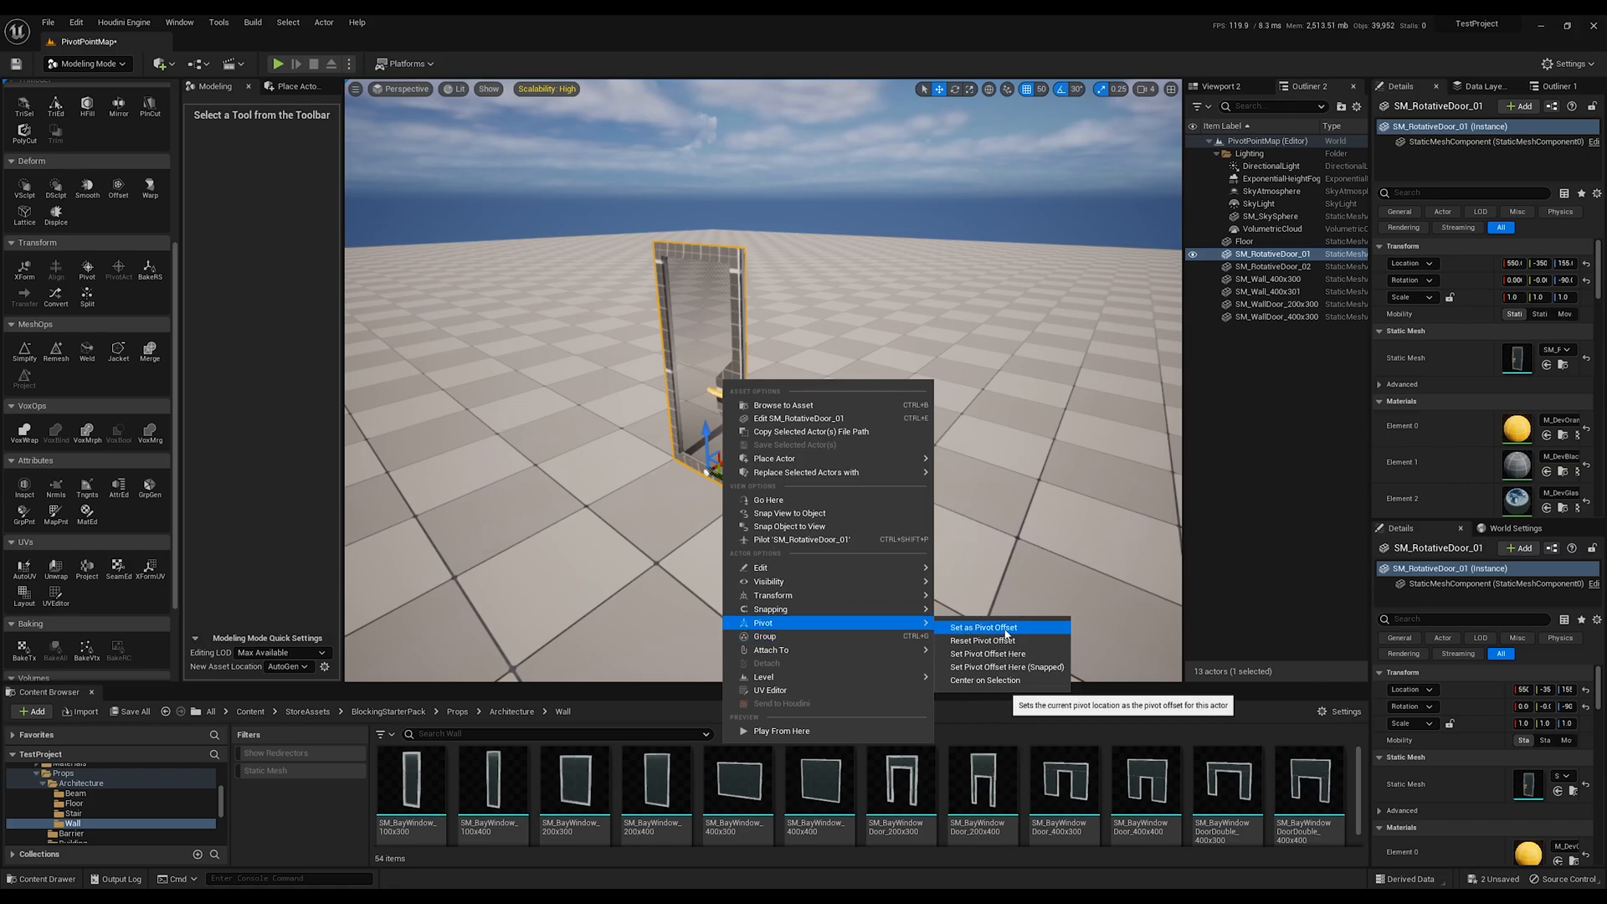
{"action": "left_click", "coordinate": [983, 628]}
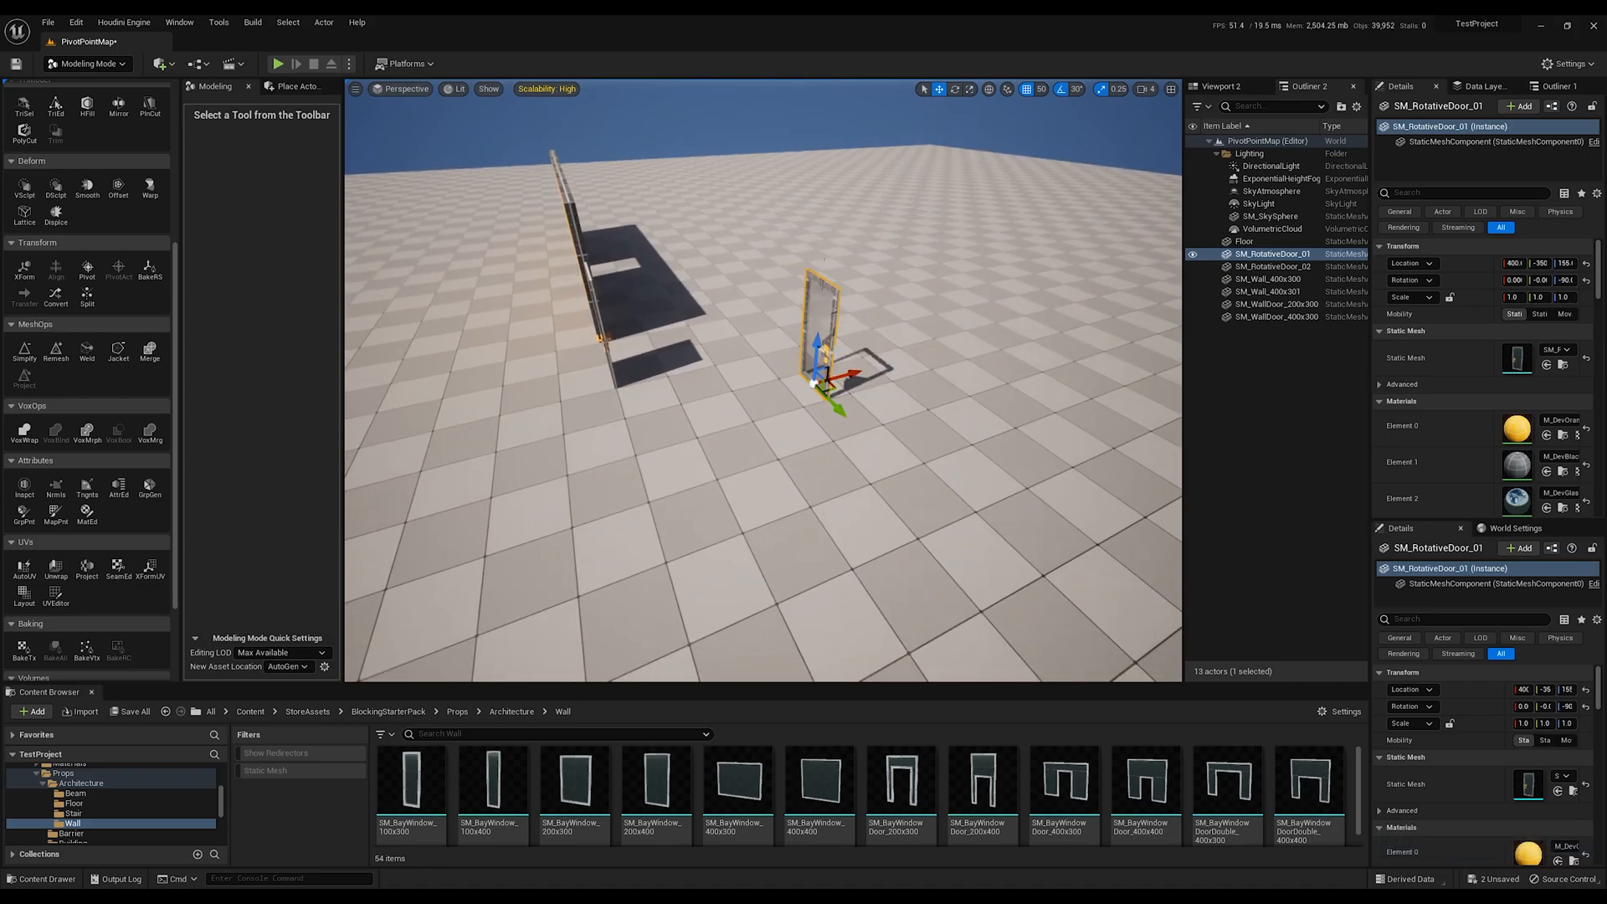
{"action": "left_click_drag", "start_coordinate": [820, 348], "coordinate": [831, 247]}
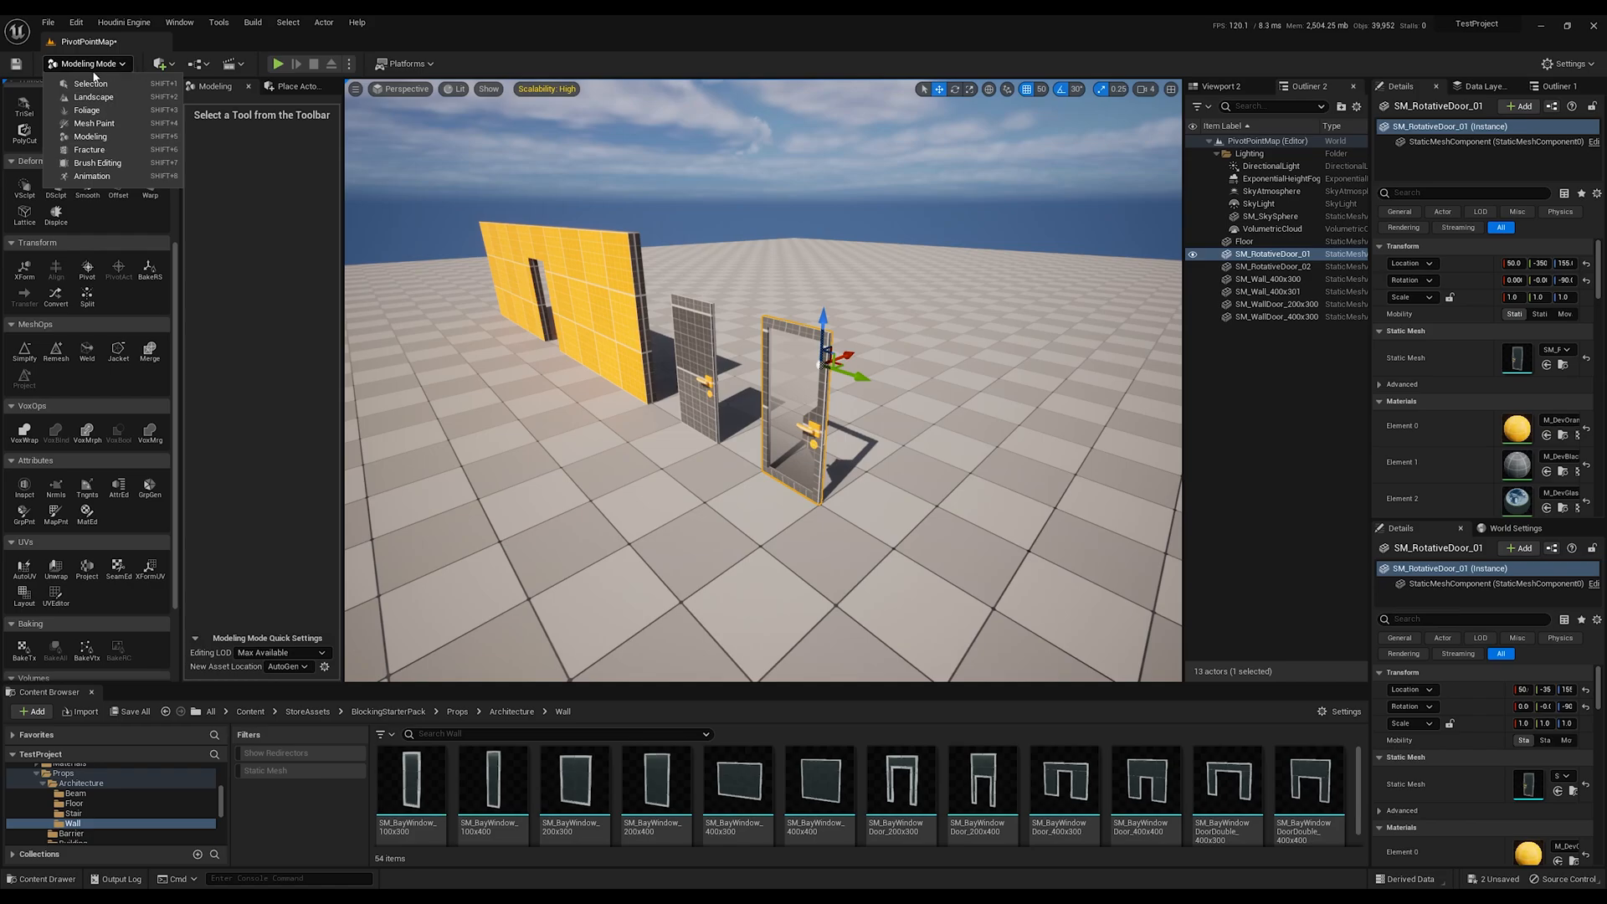
Change the editor mode from Modeling Mode to Selection Mode in the toolbar
{"action": "left_click", "coordinate": [91, 84]}
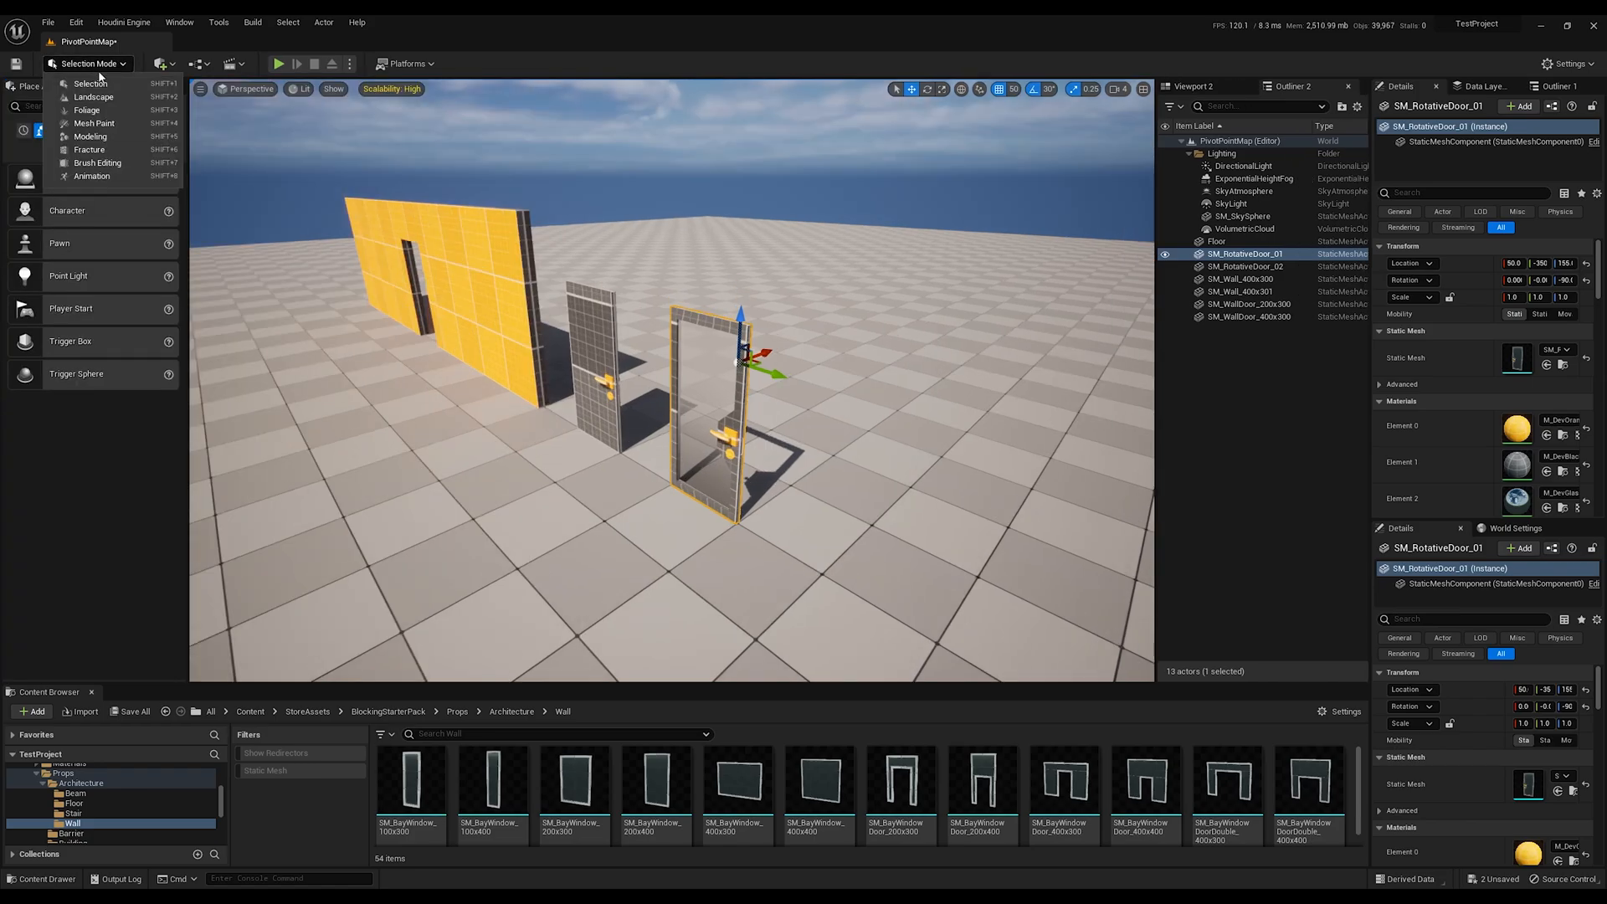
{"action": "left_click", "coordinate": [91, 136]}
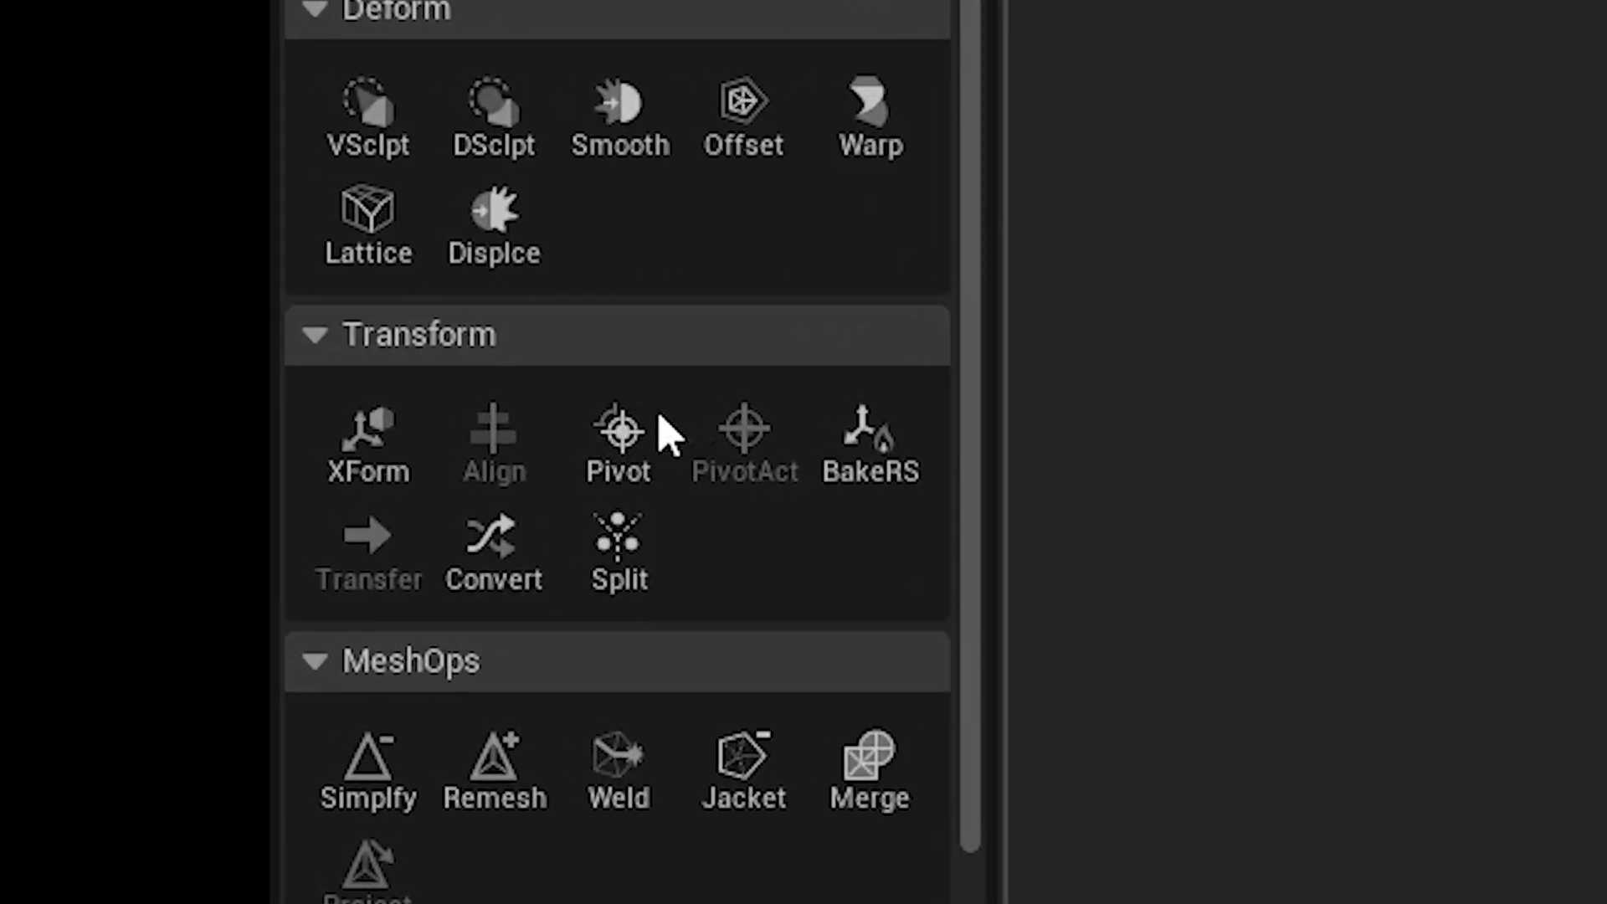
Activate Edit Pivot on the door mesh, nudge the pivot toward its corner and bring up the grid snap sizes for 50
{"action": "left_click", "coordinate": [617, 440]}
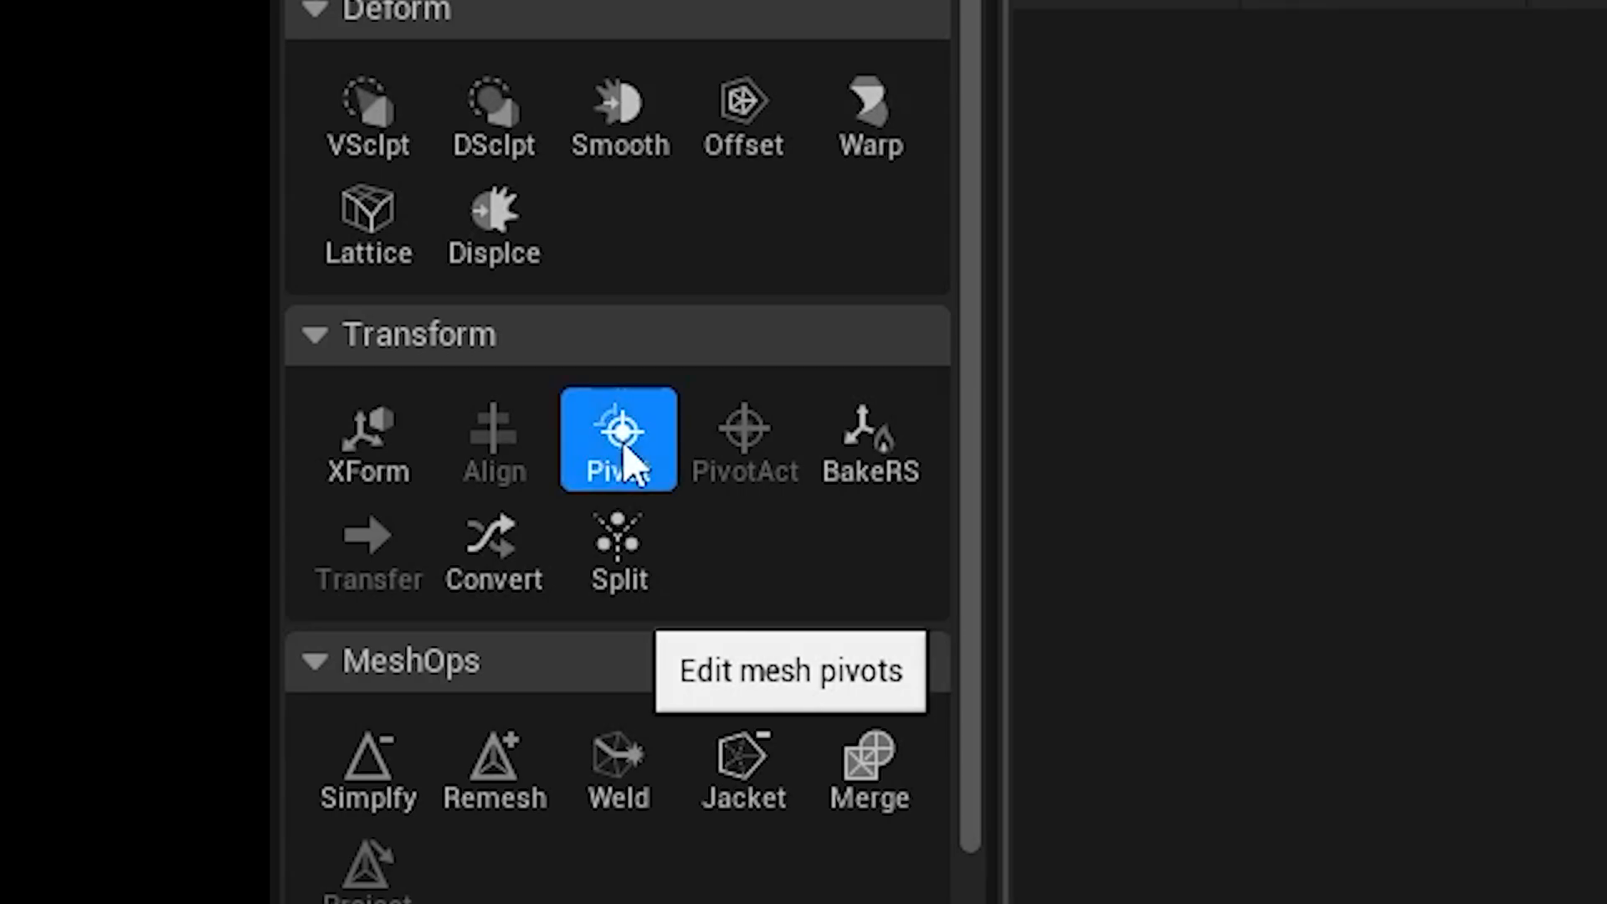
{"action": "left_click", "coordinate": [617, 441]}
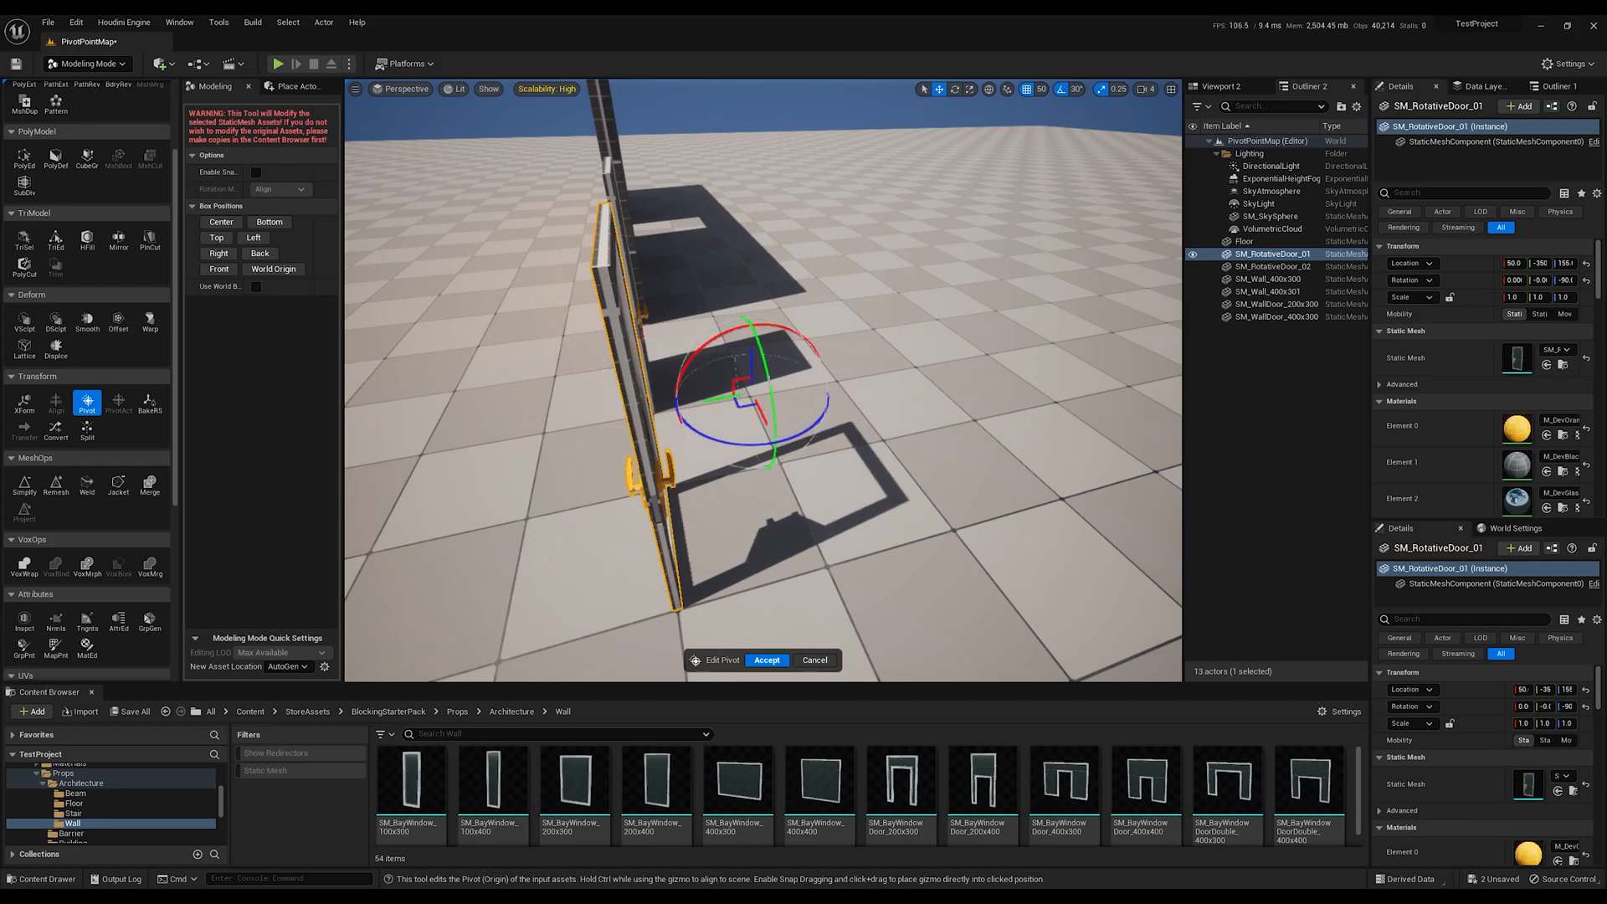
{"action": "left_click_drag", "start_coordinate": [753, 395], "coordinate": [788, 482]}
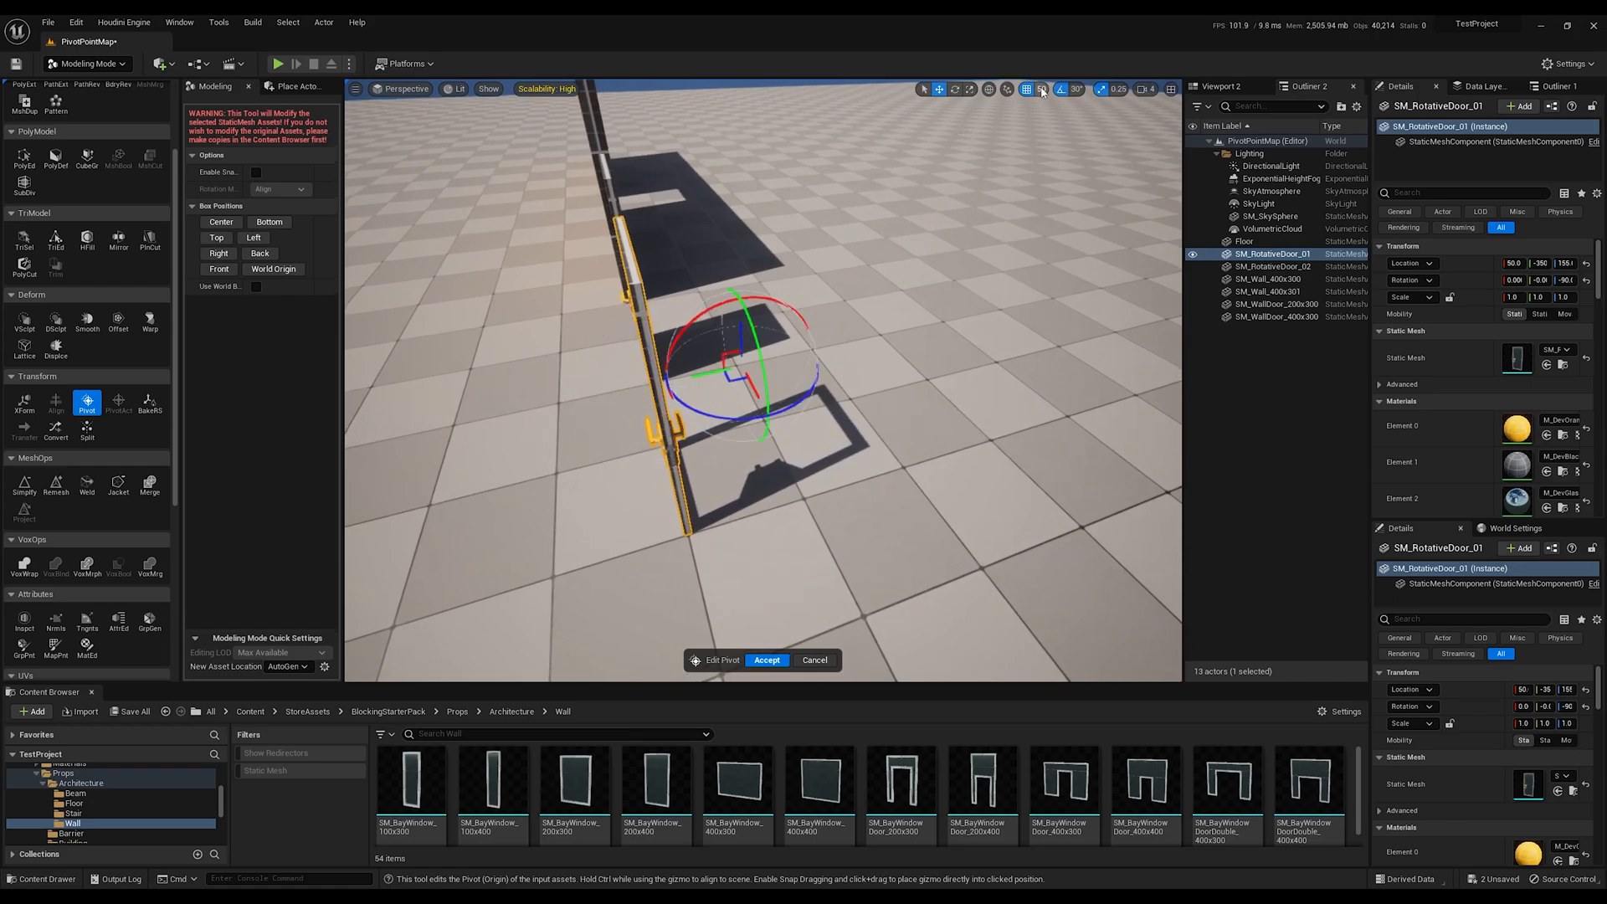
{"action": "left_click", "coordinate": [1044, 89]}
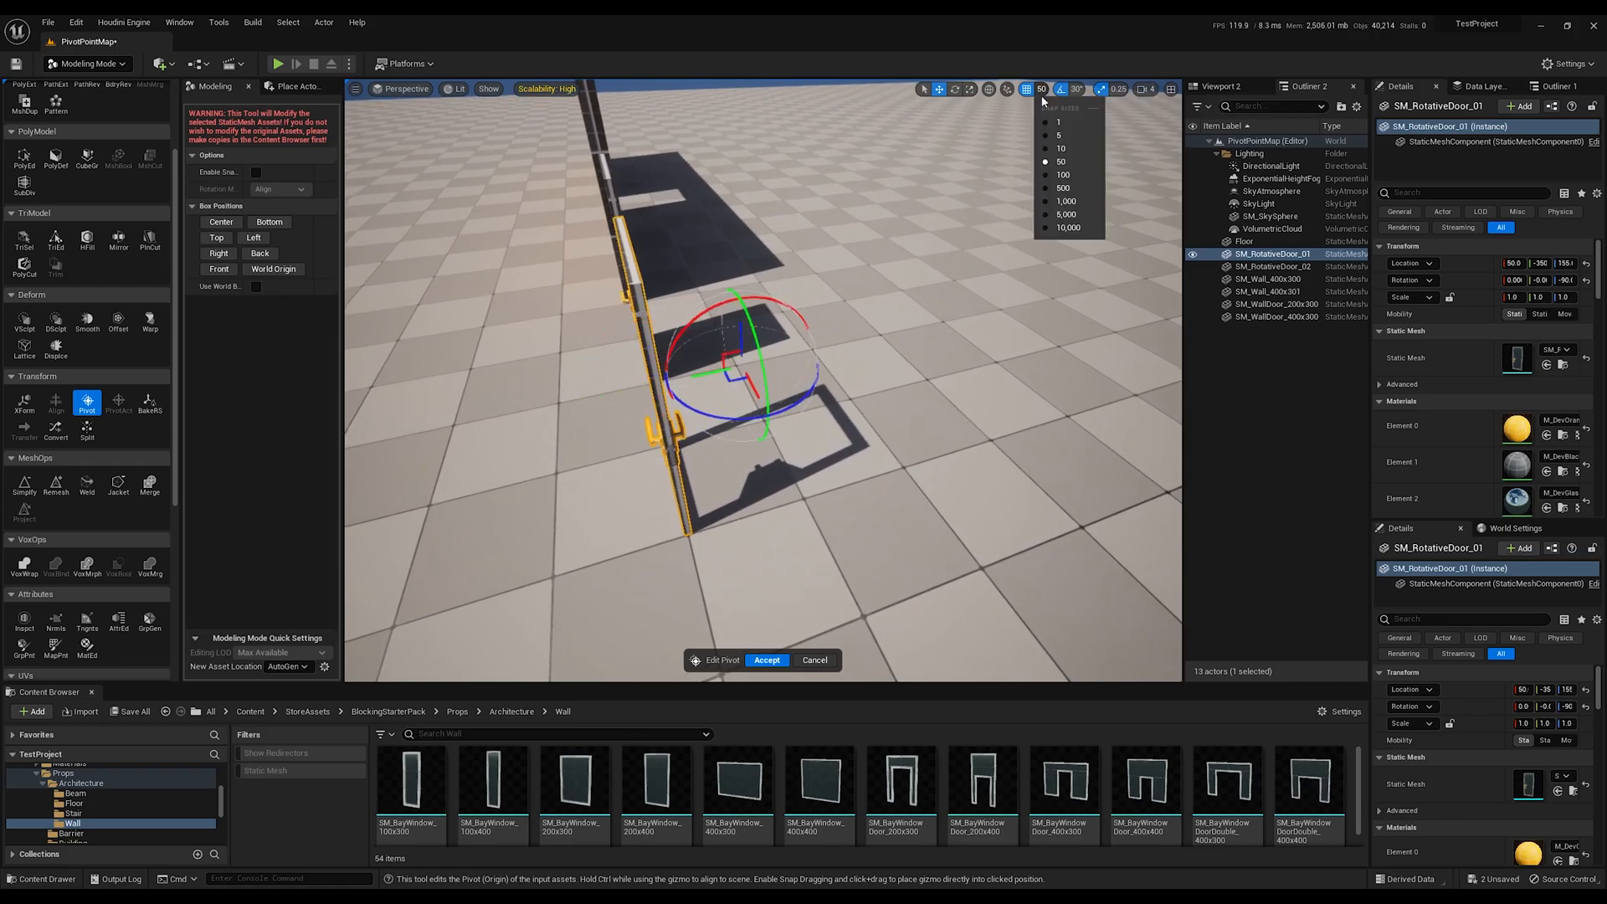
{"action": "mouse_move", "coordinate": [1063, 174]}
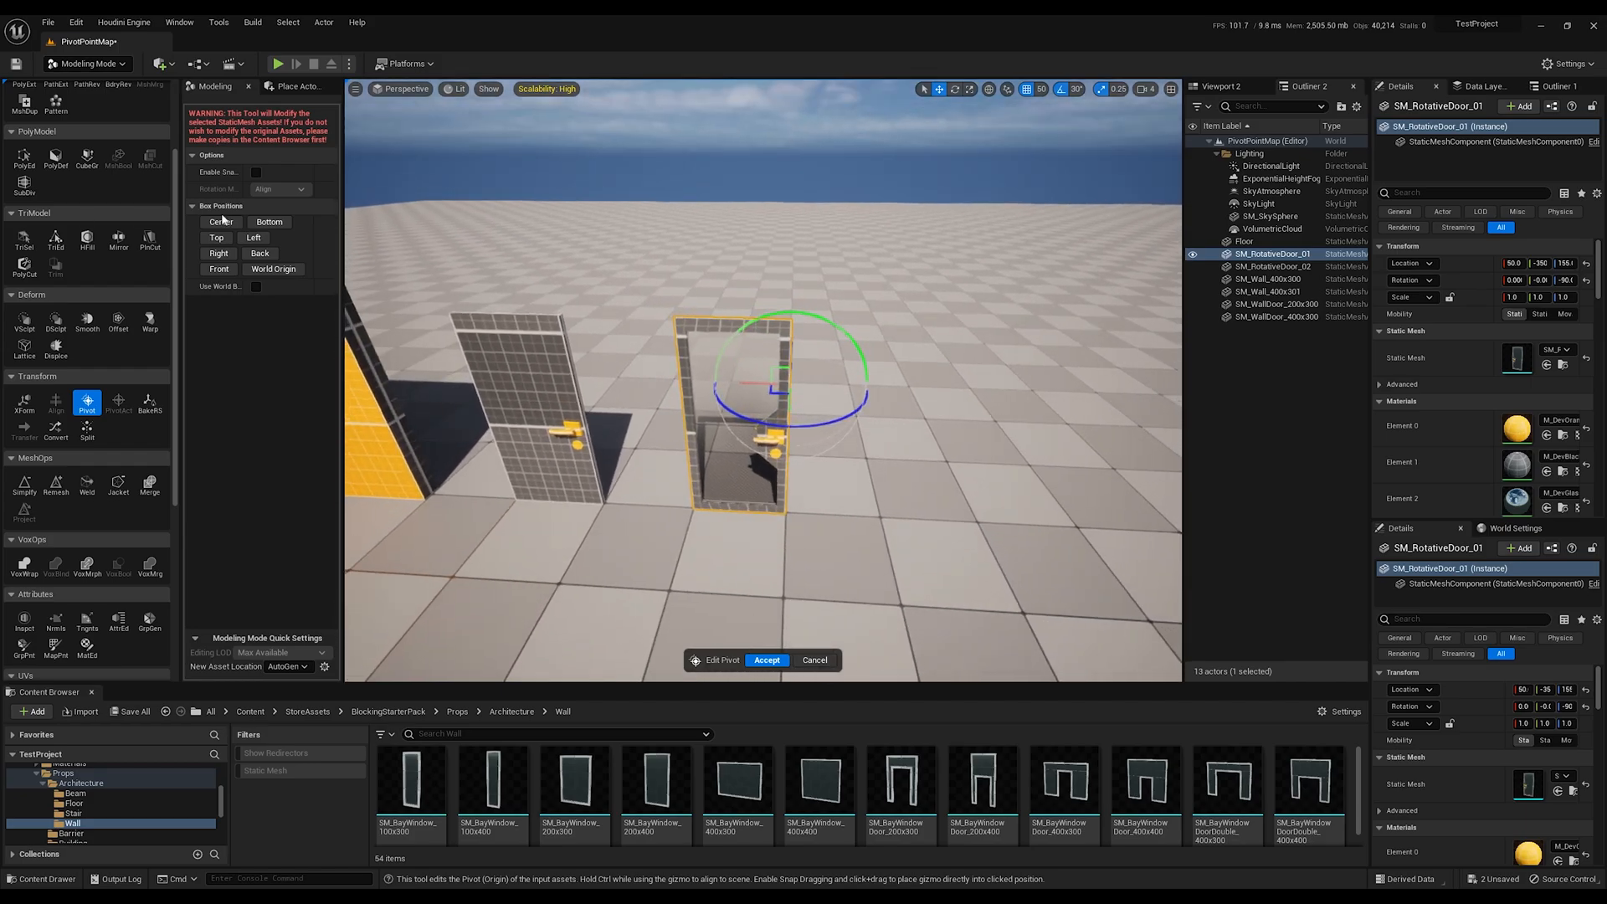
{"action": "mouse_move", "coordinate": [268, 221]}
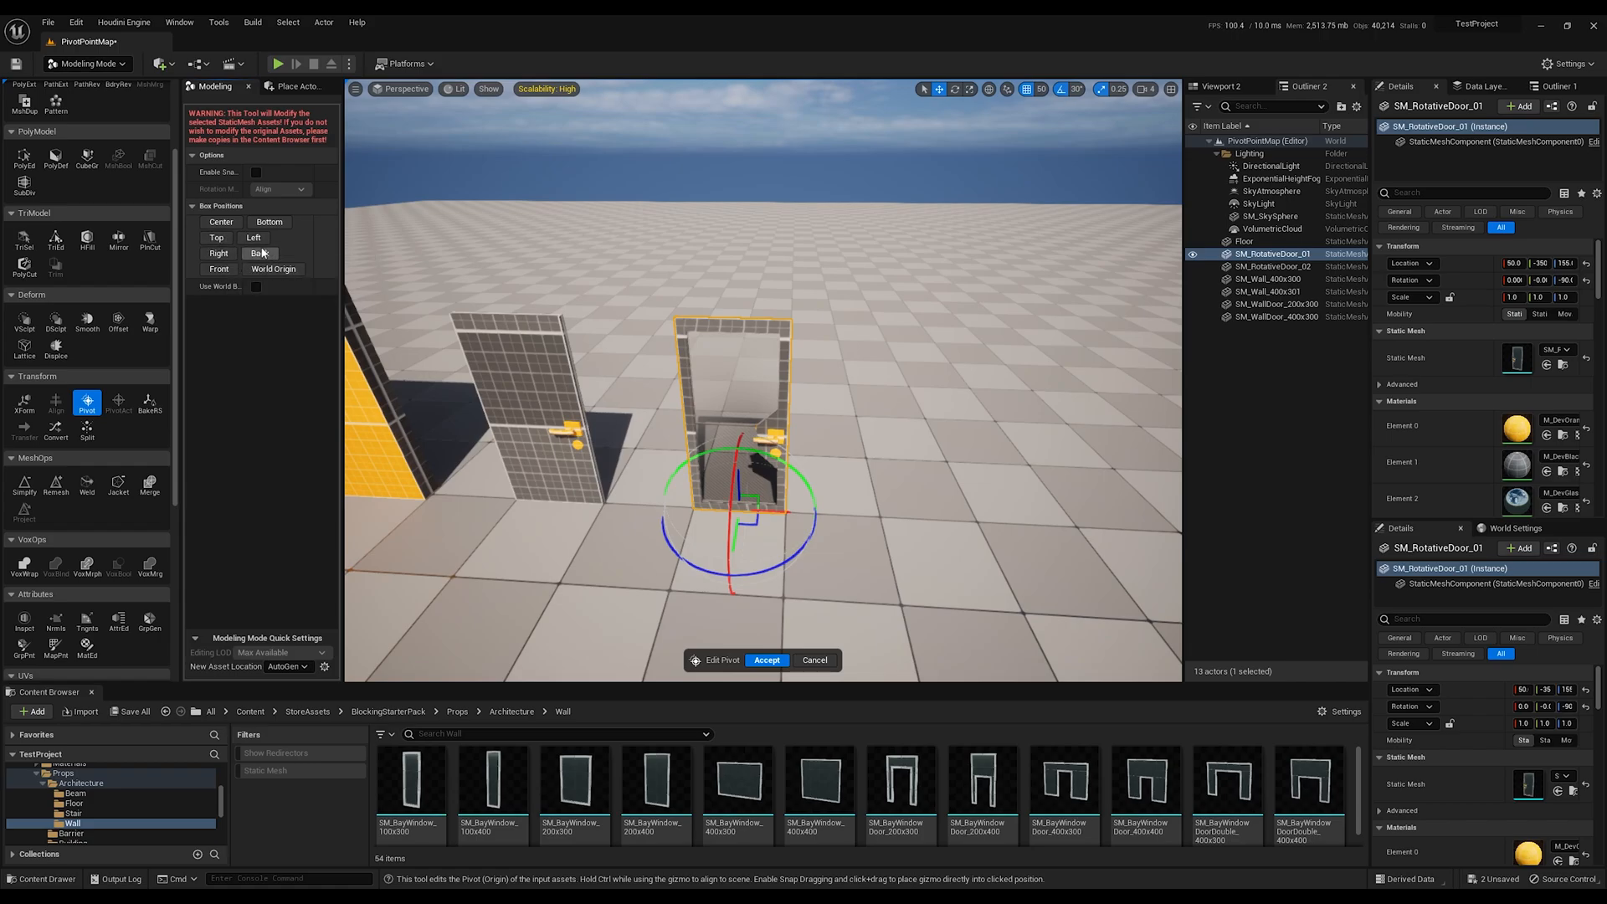
Snap the pivot to the door's bottom-left corner using Box Positions Bottom then Left
{"action": "left_click", "coordinate": [216, 236]}
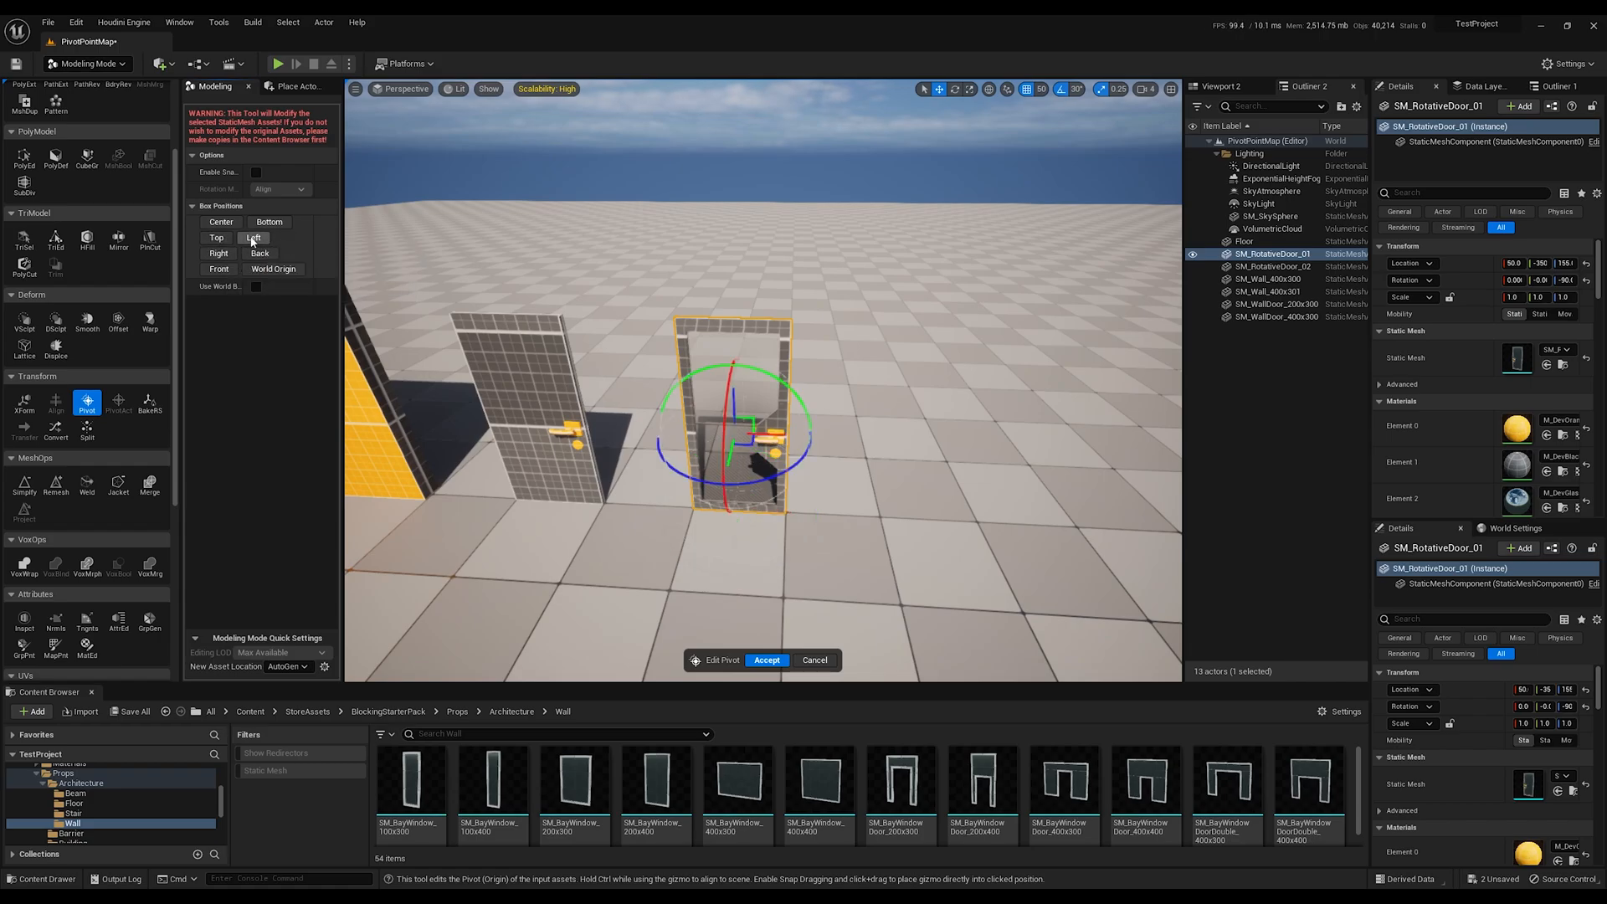
{"action": "left_click", "coordinate": [219, 223]}
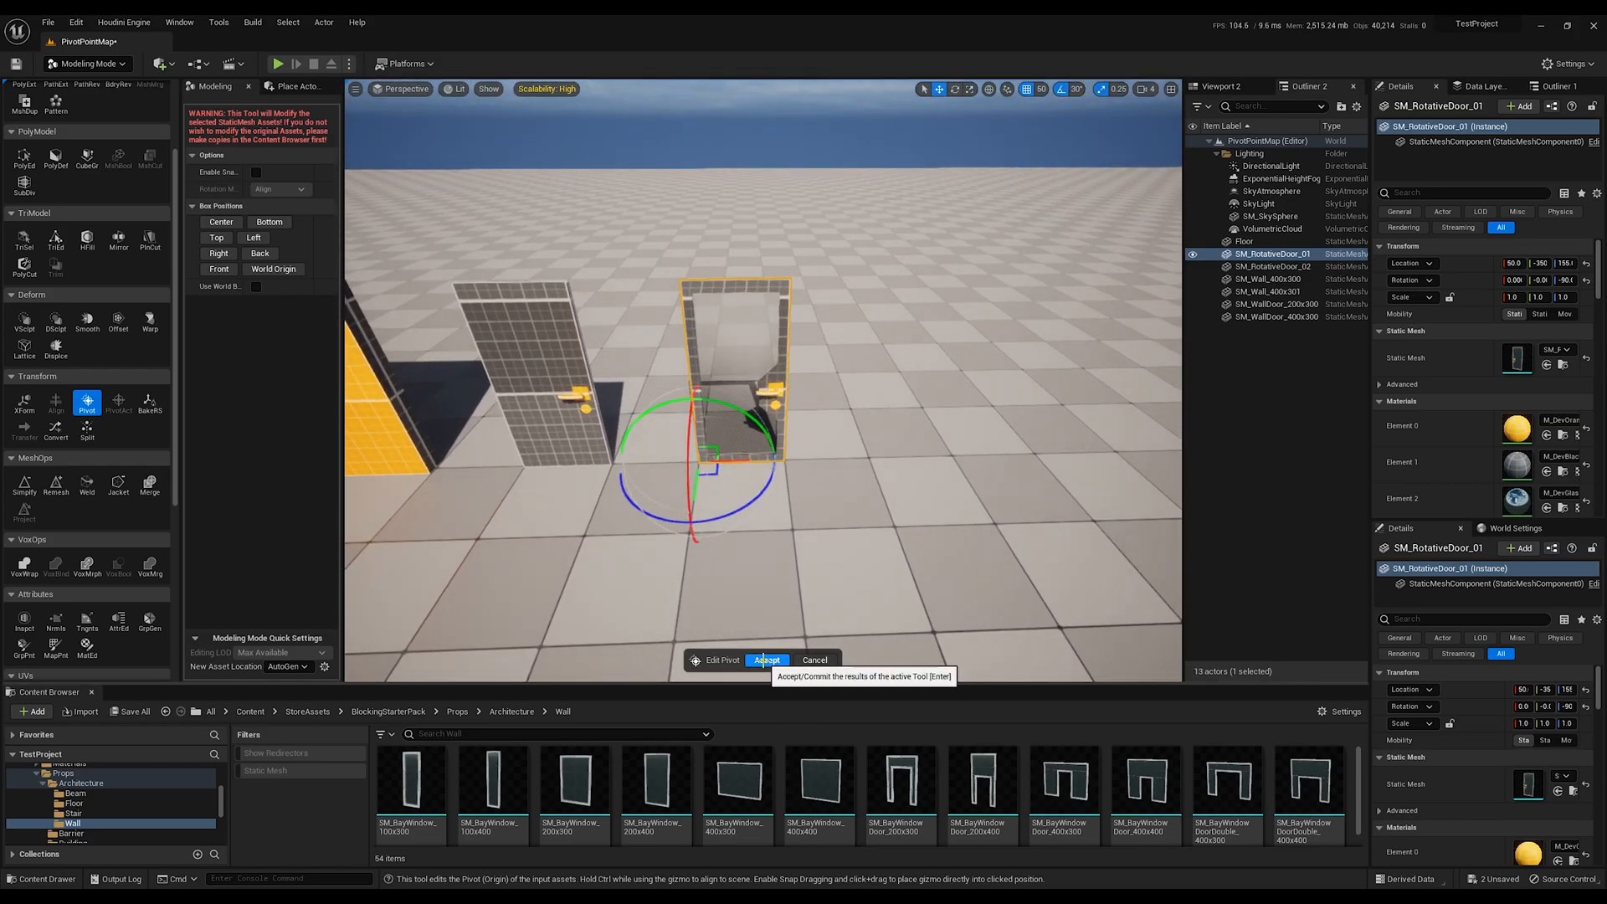
Accept the Edit Pivot tool to commit the bottom-left pivot to the door mesh
{"action": "left_click", "coordinate": [767, 659]}
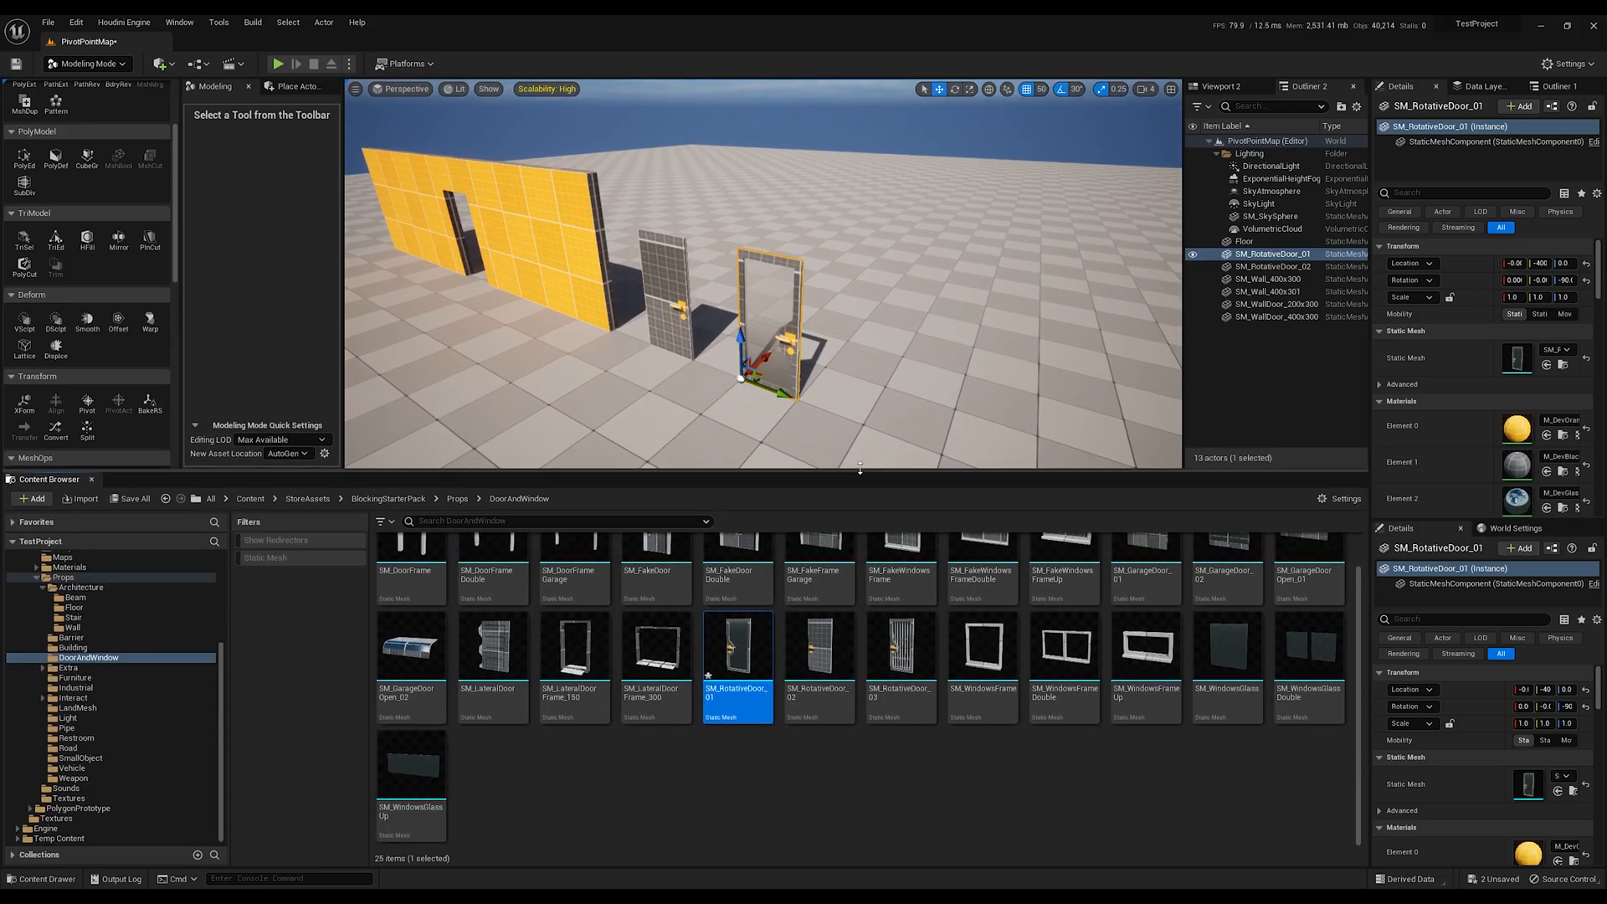
{"action": "mouse_move", "coordinate": [737, 657]}
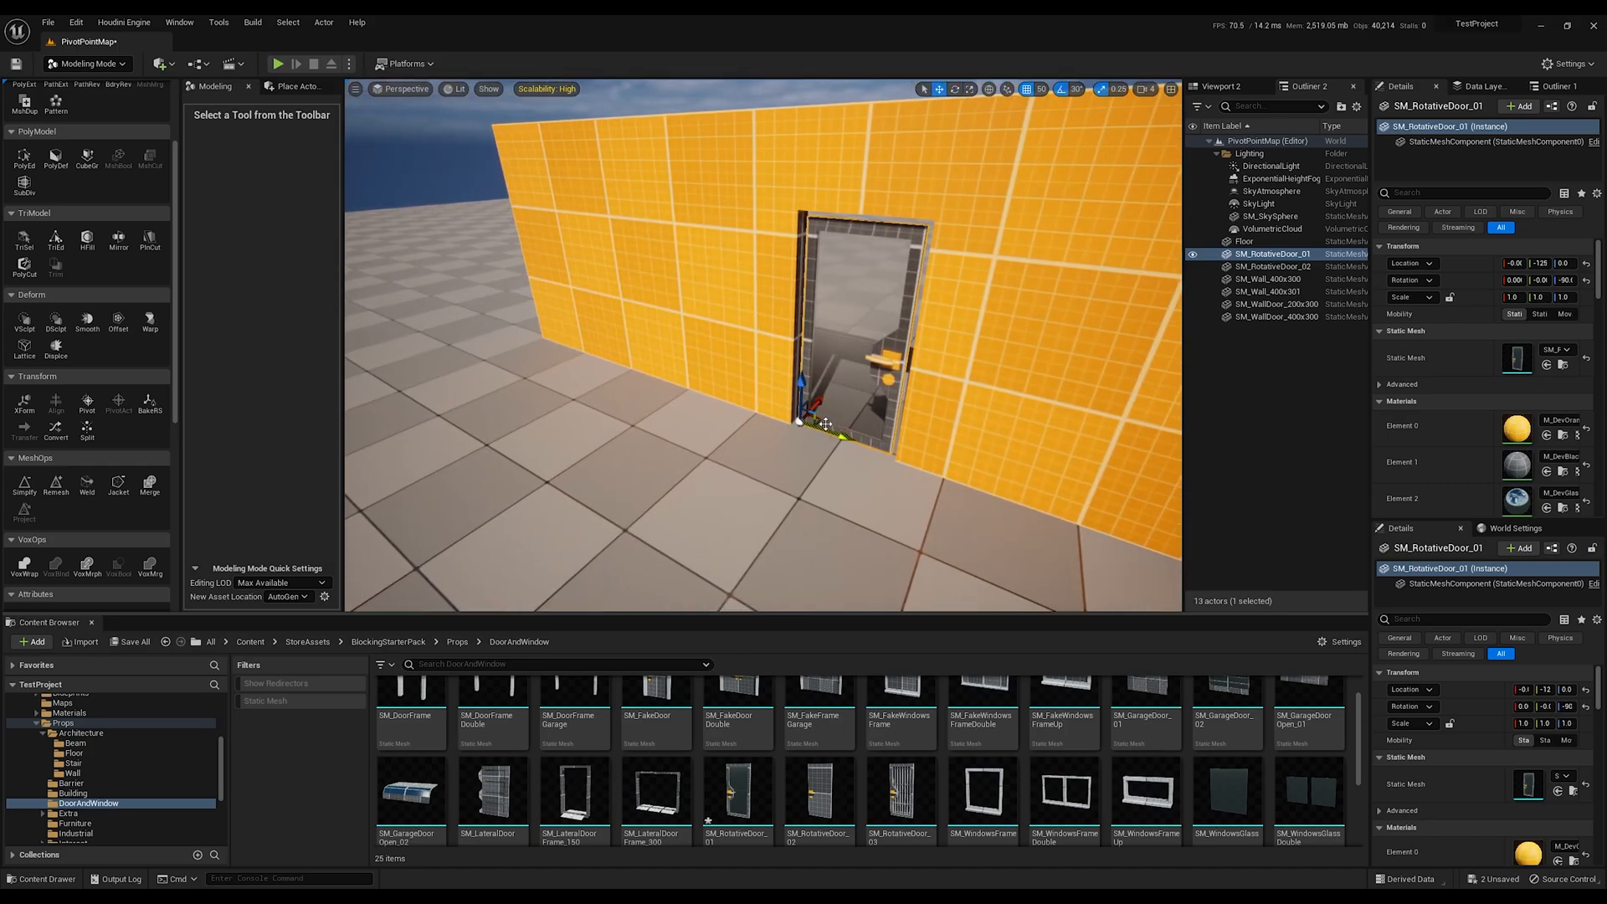
Drag the door actor with the transform gizmo into the orange wall's door opening
{"action": "left_click_drag", "start_coordinate": [826, 424], "coordinate": [958, 284]}
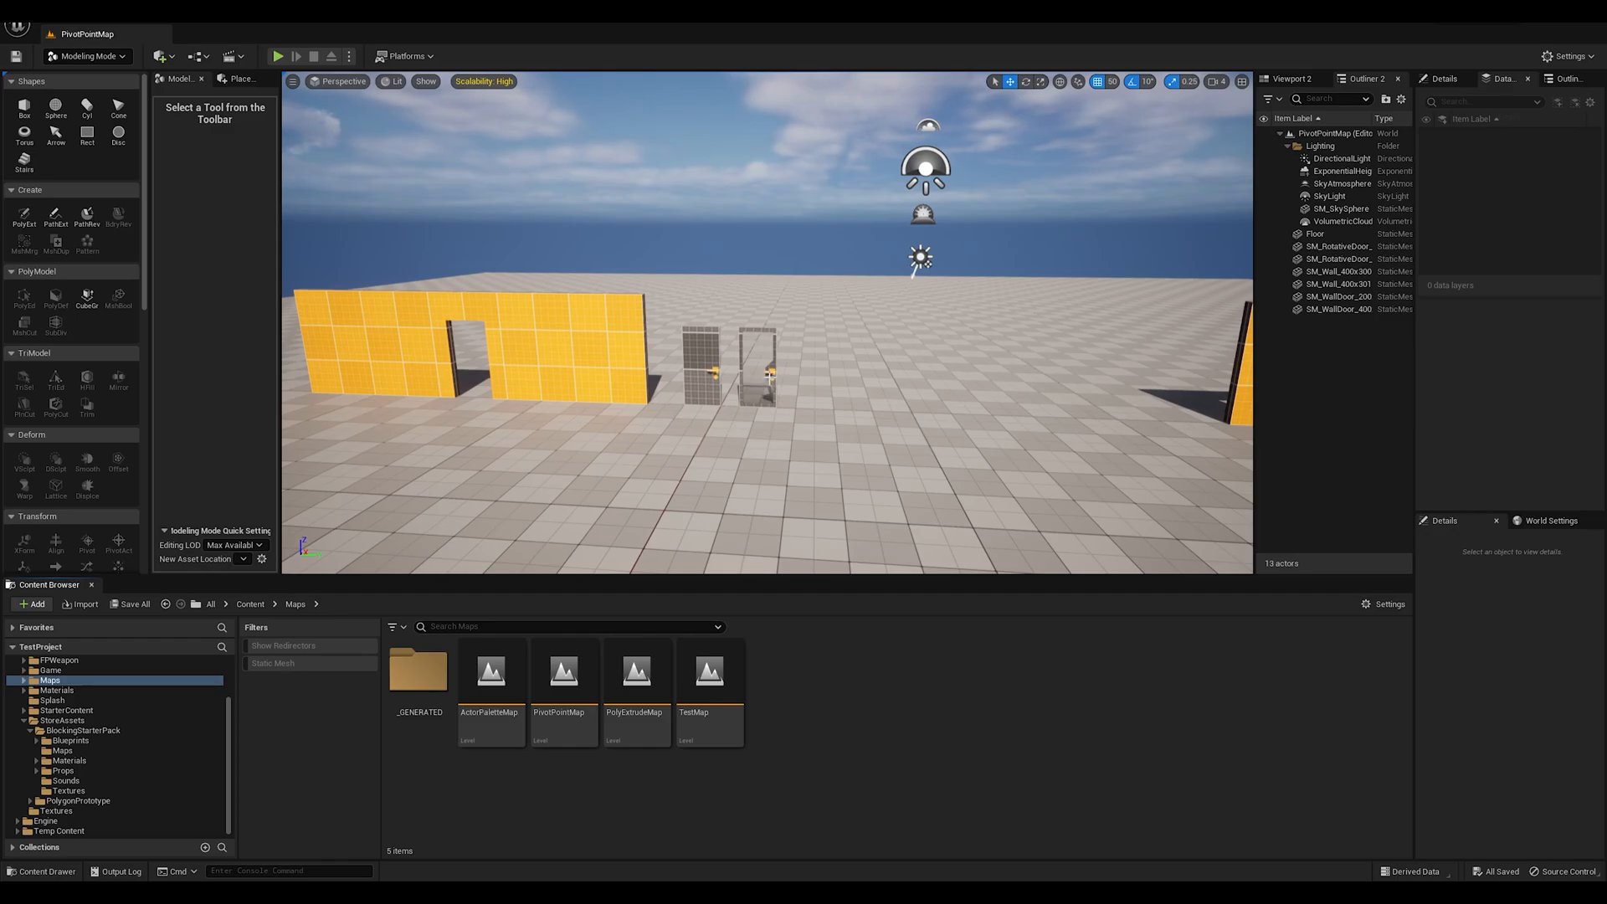
Select the door, browse to SM_RotativeDoor_01 in the DoorAndWindow folder and bring up its asset actions
{"action": "left_click", "coordinate": [759, 368]}
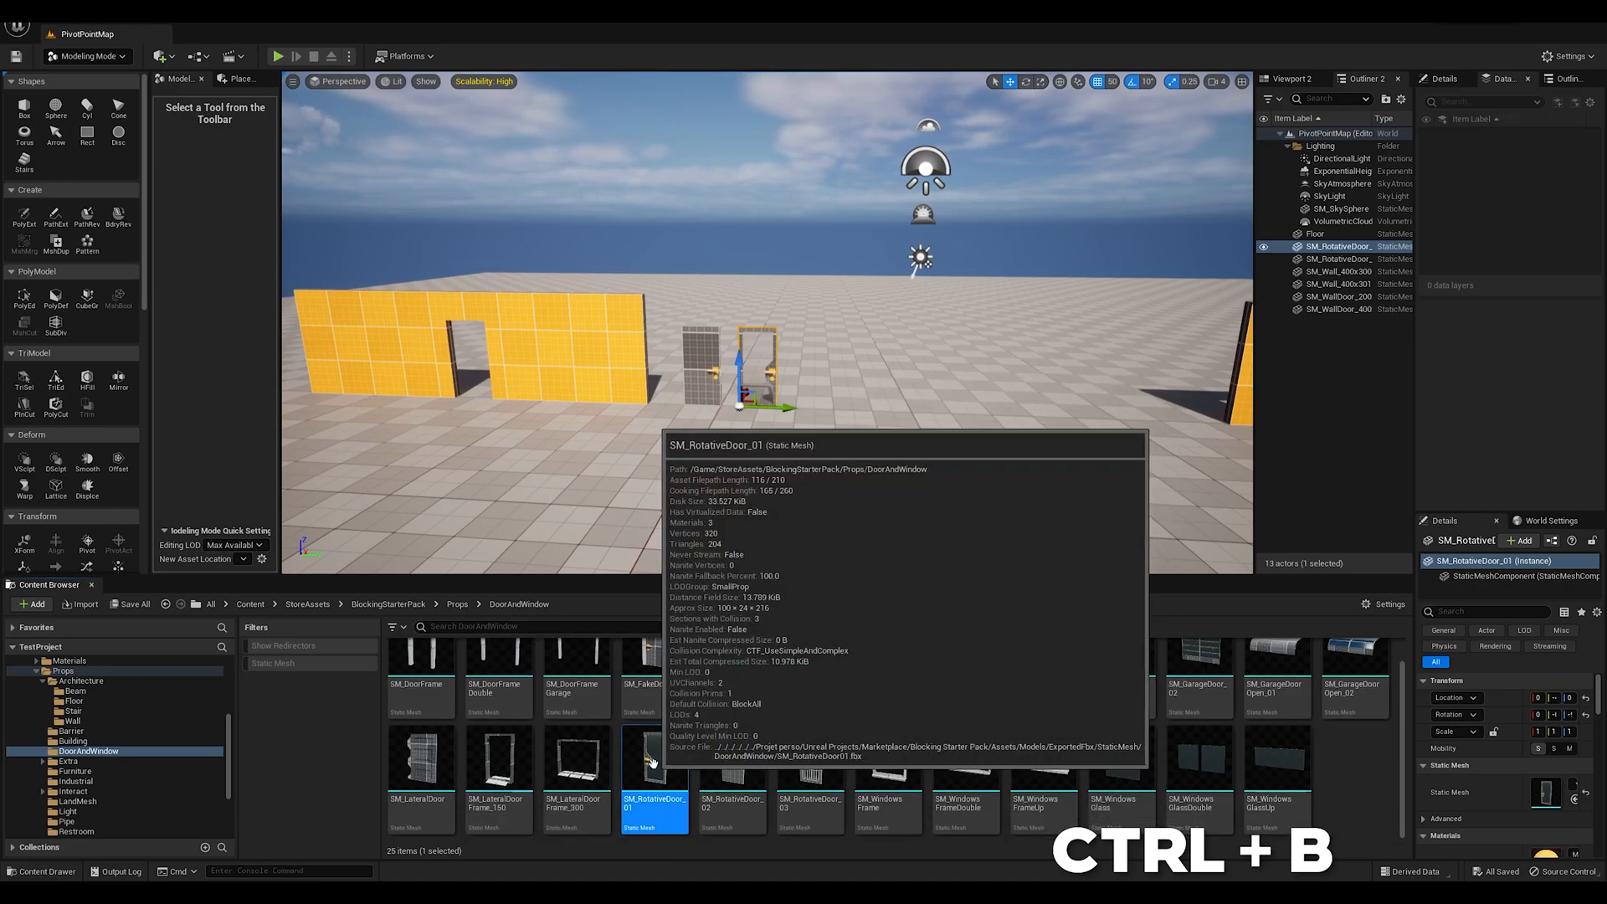
{"action": "right_click", "coordinate": [653, 758]}
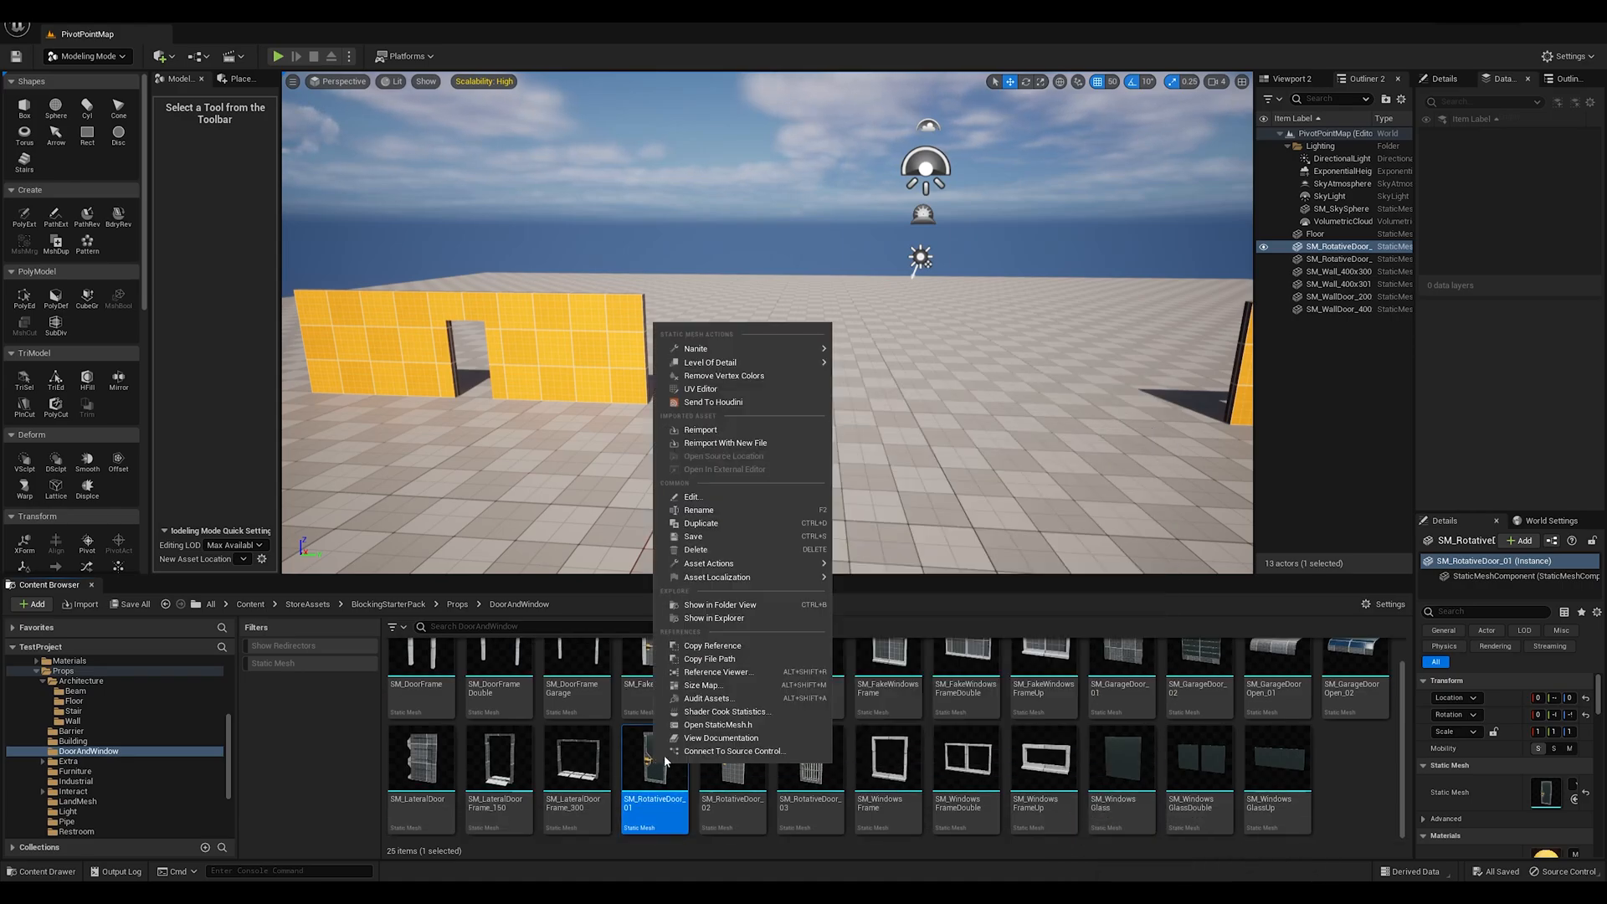
{"action": "mouse_move", "coordinate": [708, 562]}
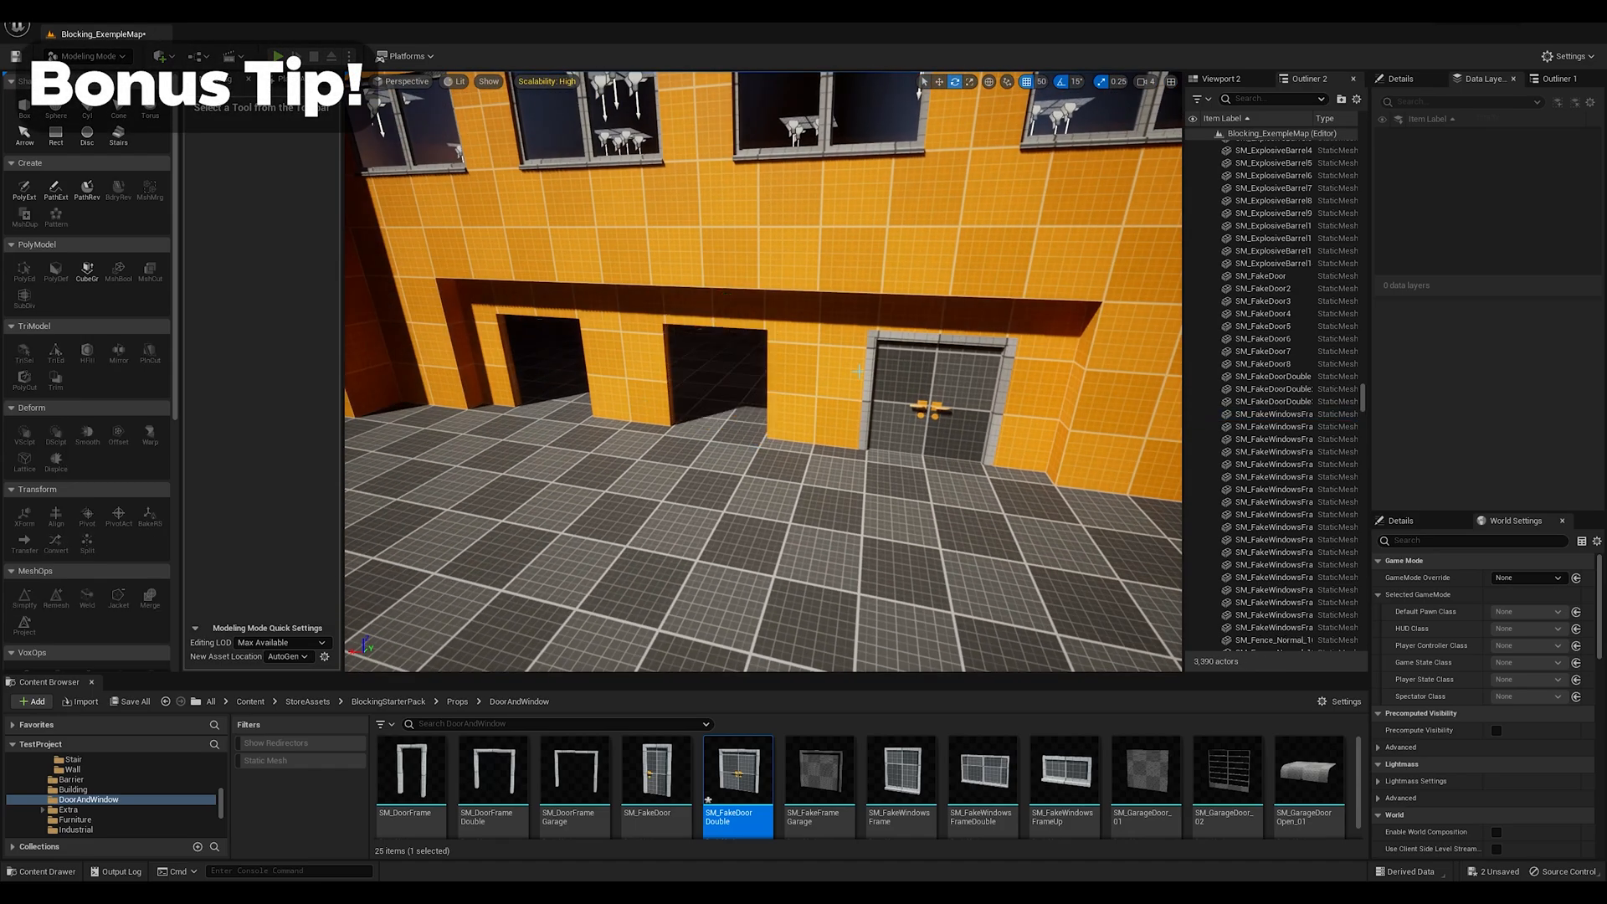
Place SM_RotativeDoor in the Blocking_ExempleMap doorway and rotate it open around its hinge
{"action": "left_click", "coordinate": [86, 517]}
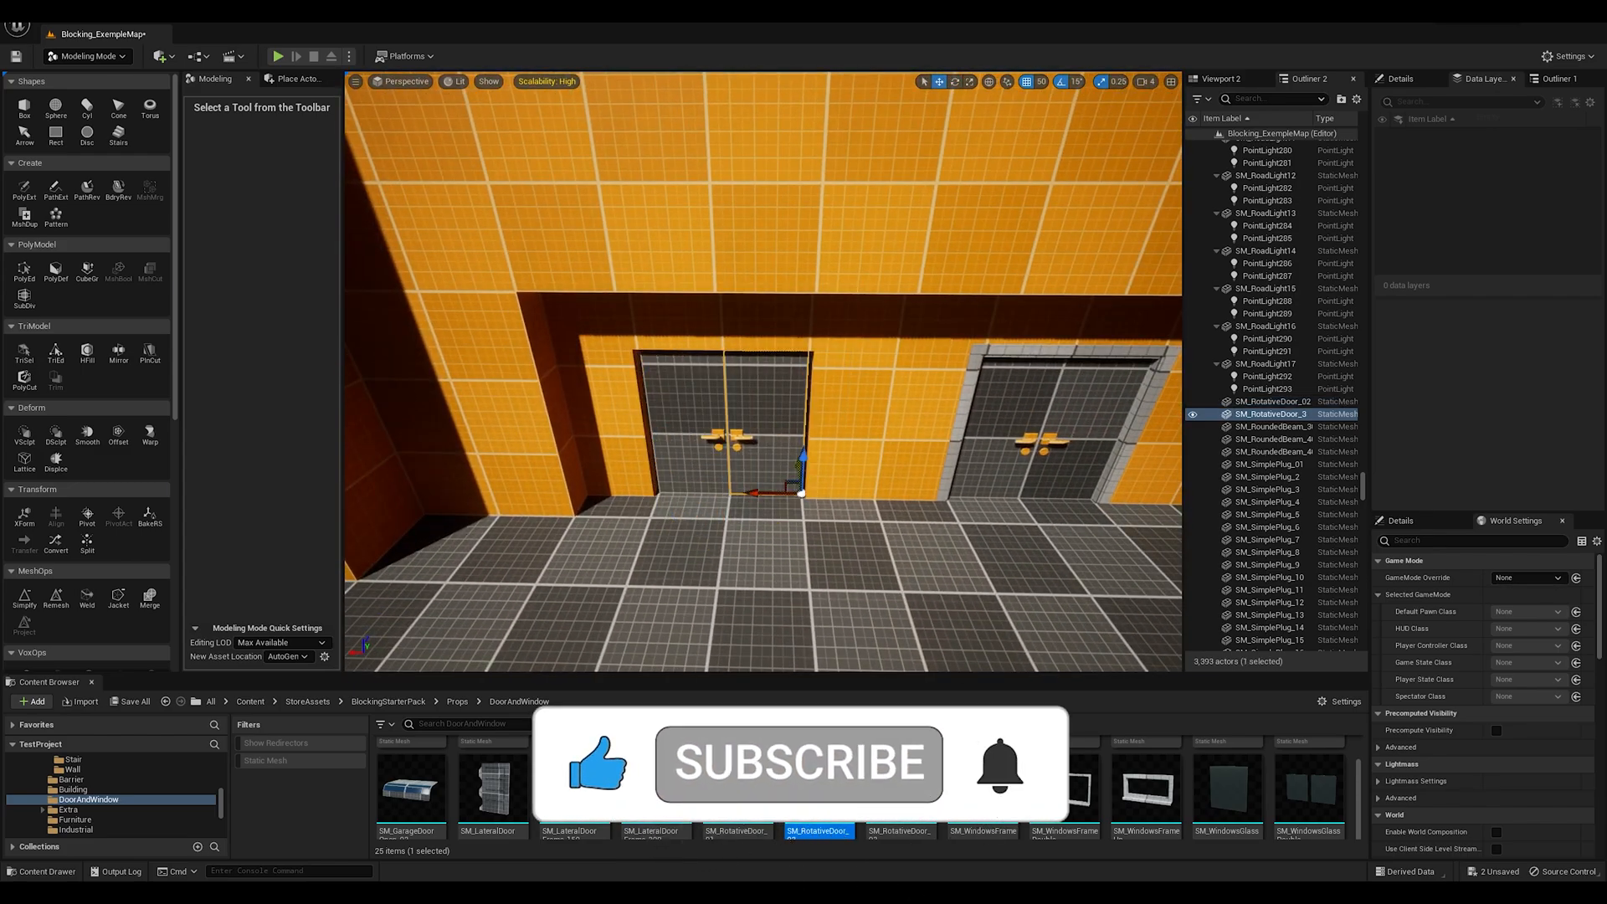
{"action": "left_click_drag", "start_coordinate": [800, 492], "coordinate": [887, 440]}
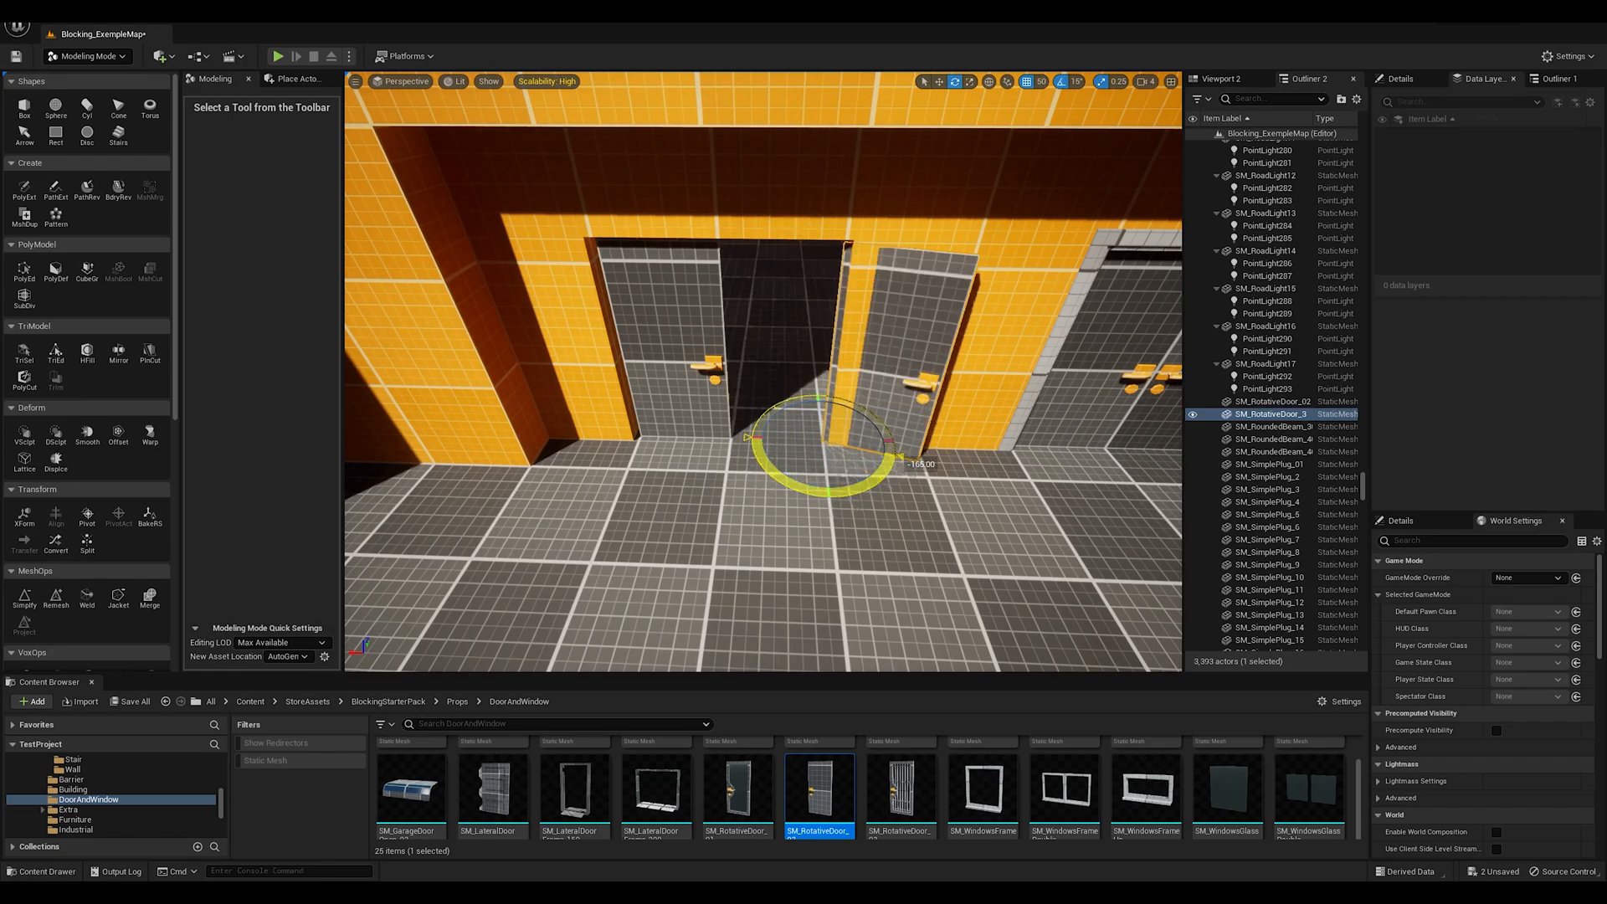